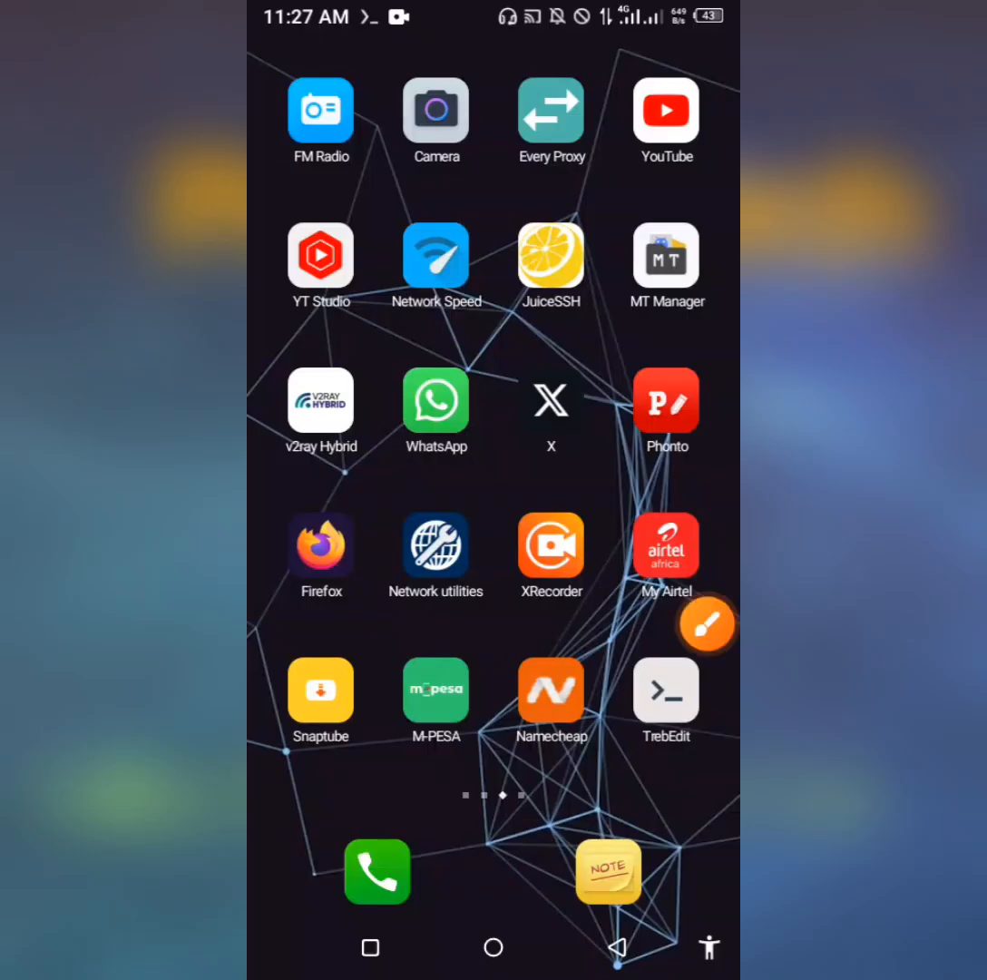
- Launch JuiceSSH and connect to the saved Ubuntu 20.04 server, reaching its shell prompt
scroll(left, 3)
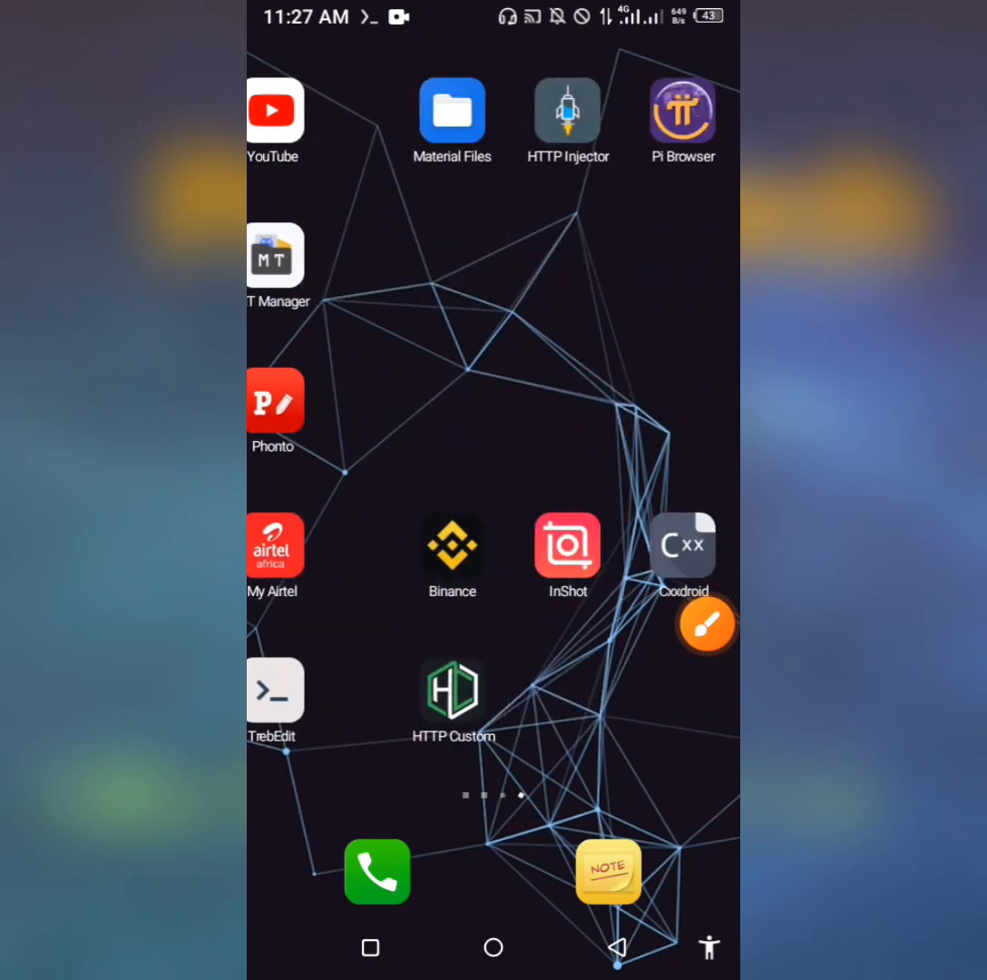
scroll(left, 3)
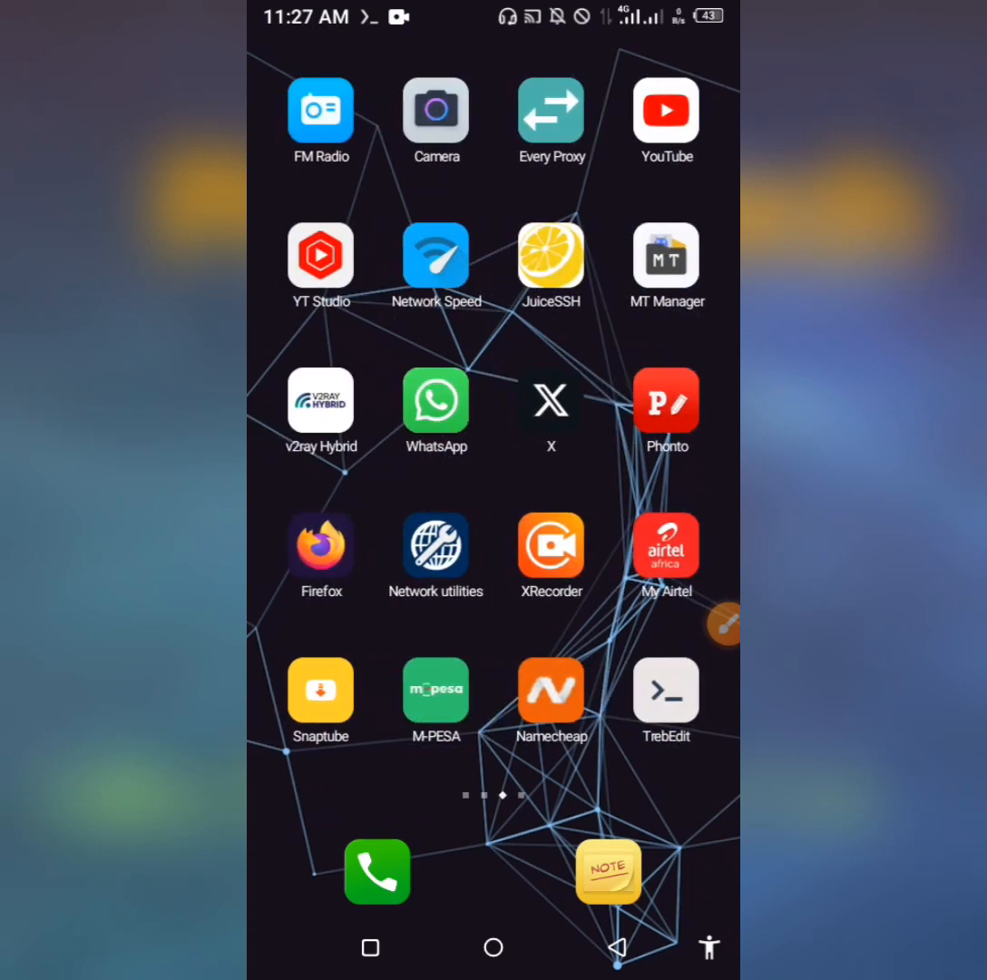
click(722, 626)
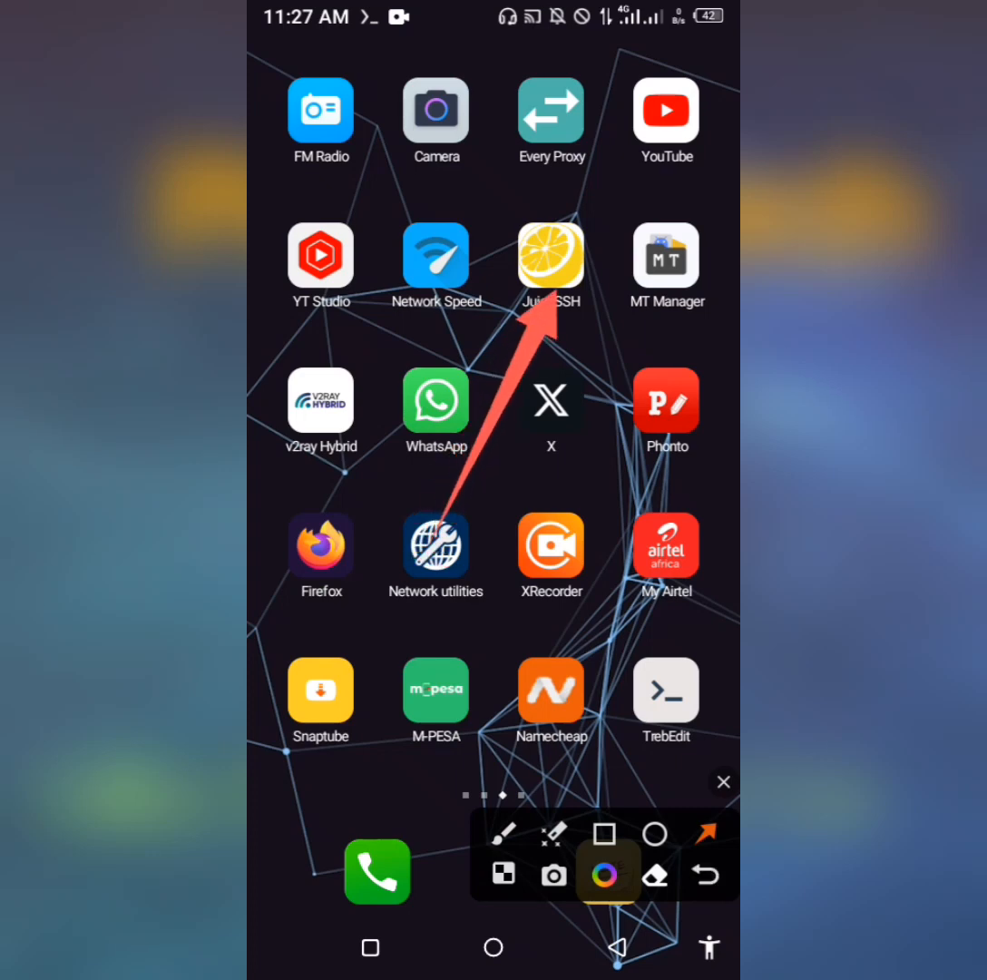
click(722, 783)
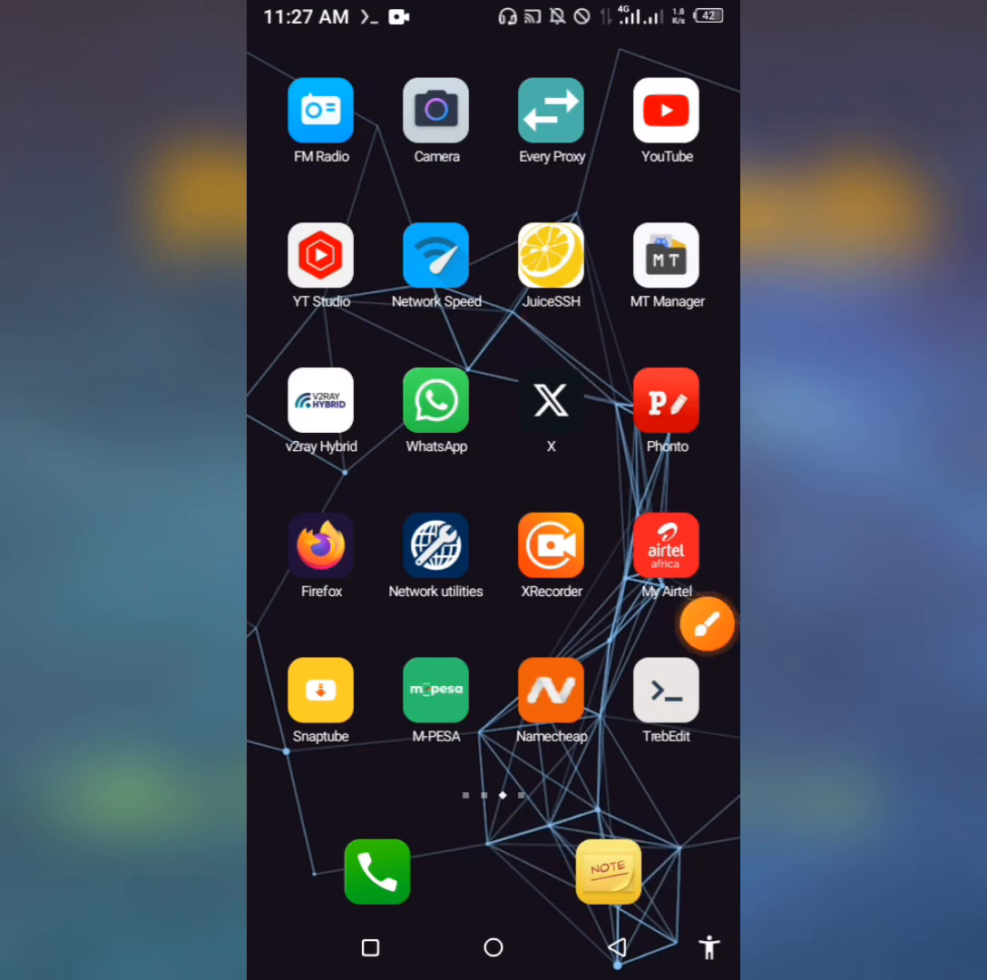
click(552, 256)
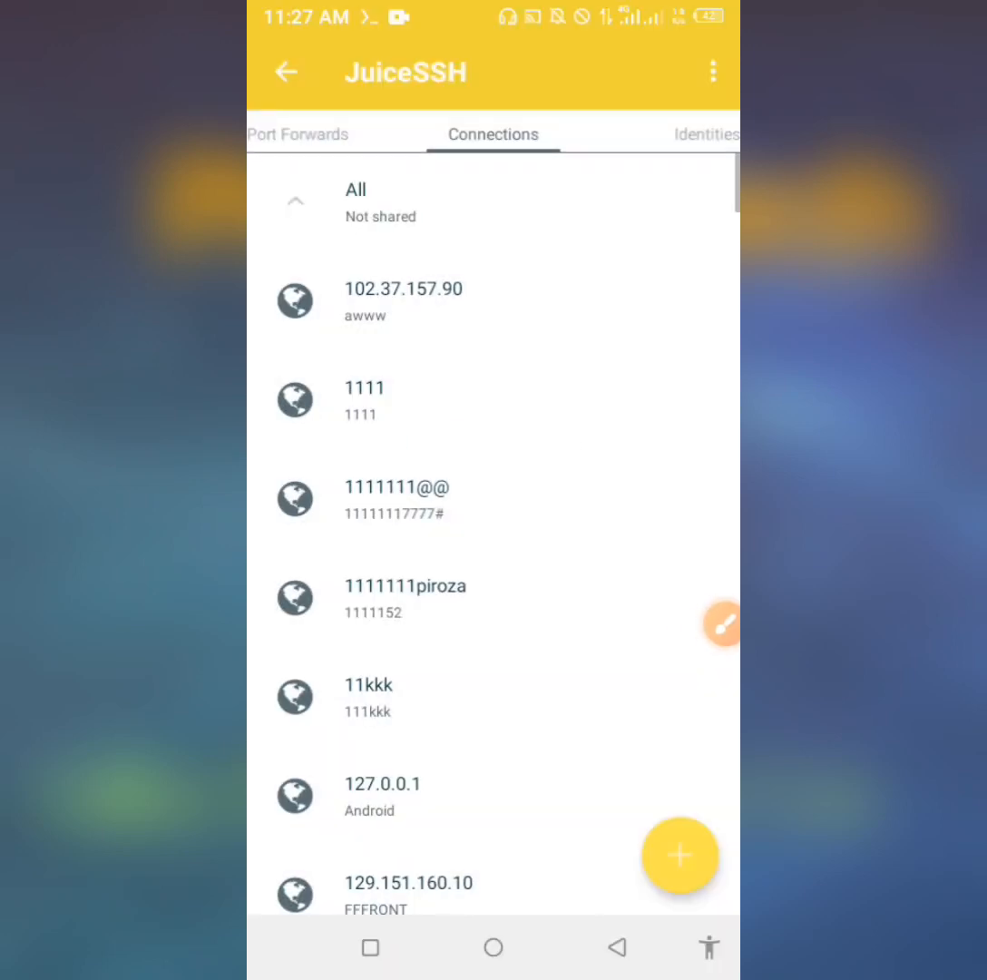
scroll(up, 3)
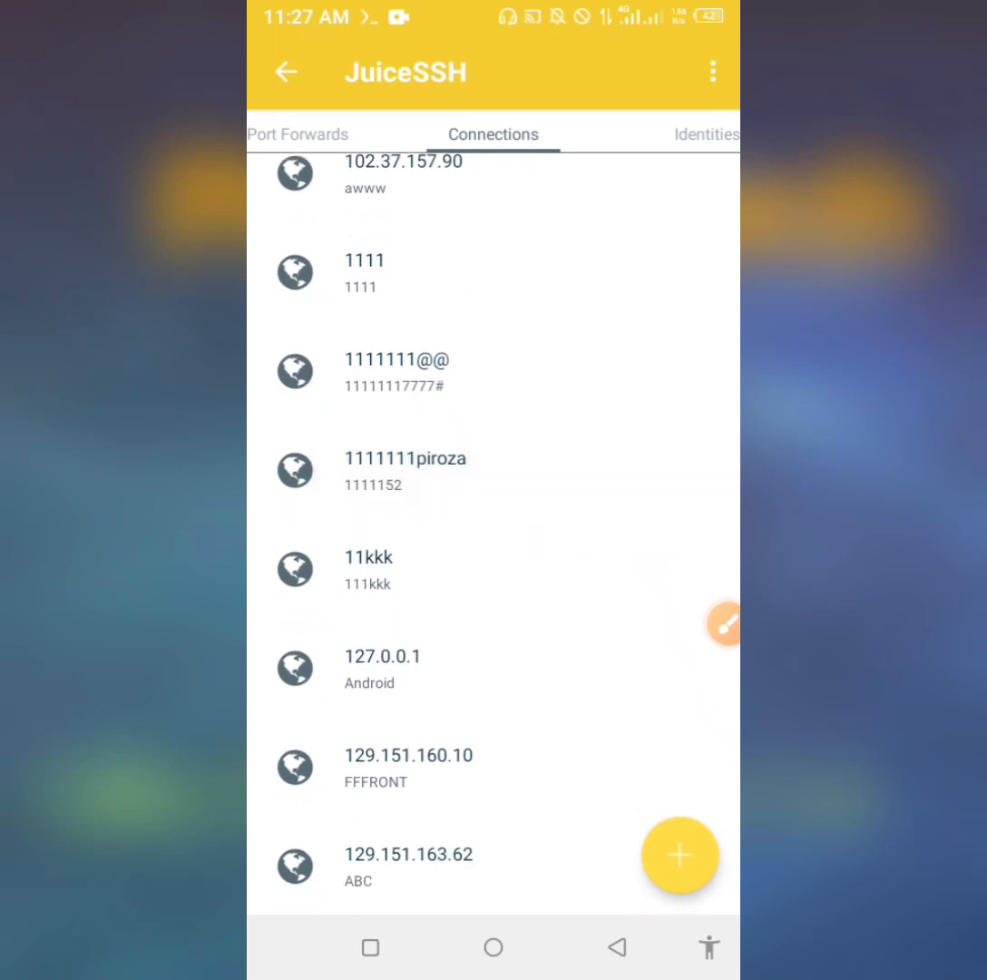
click(407, 468)
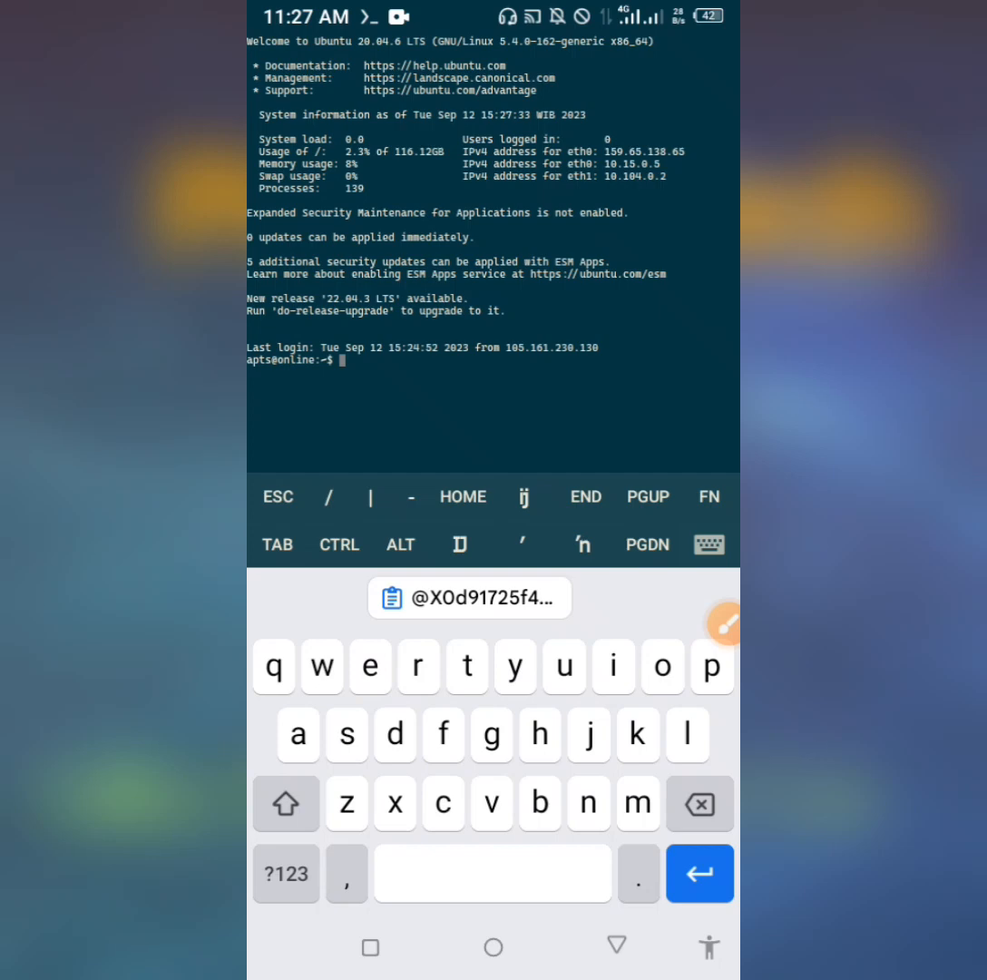
- Become root on the server with sudo su and the account password
text(s)
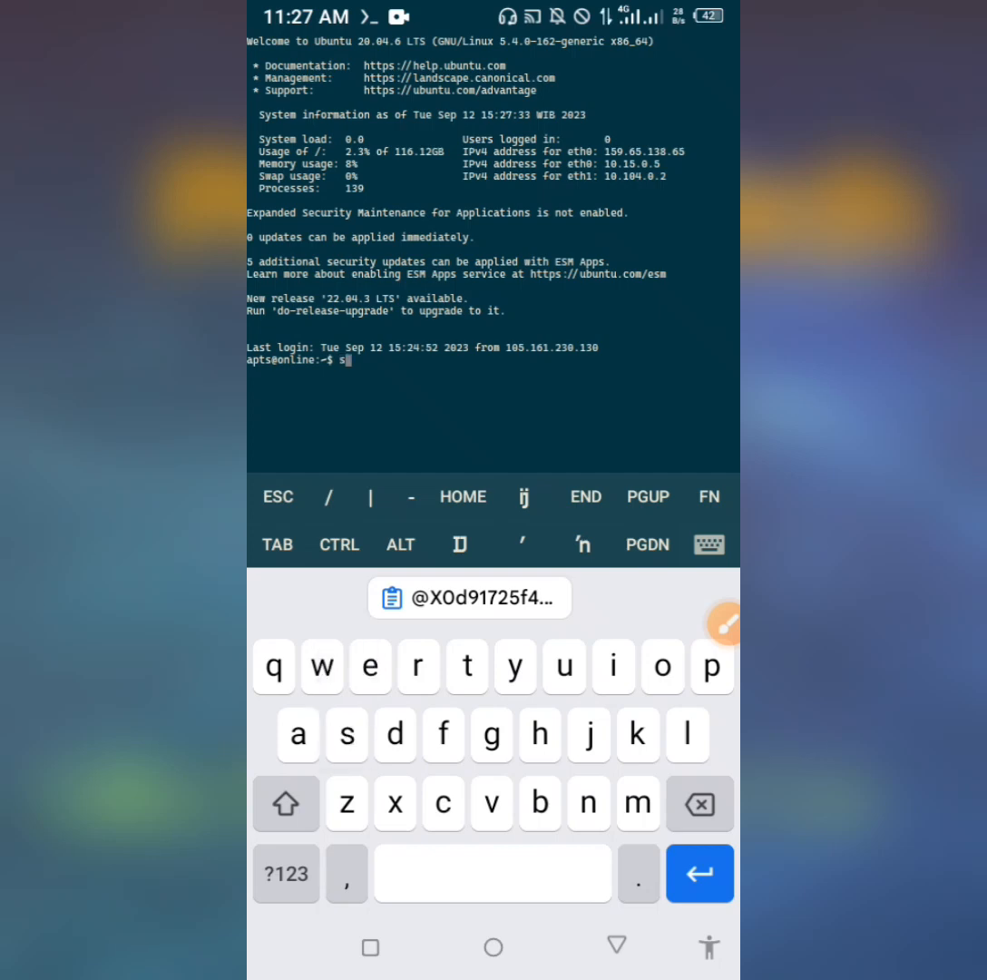
text(udo su)
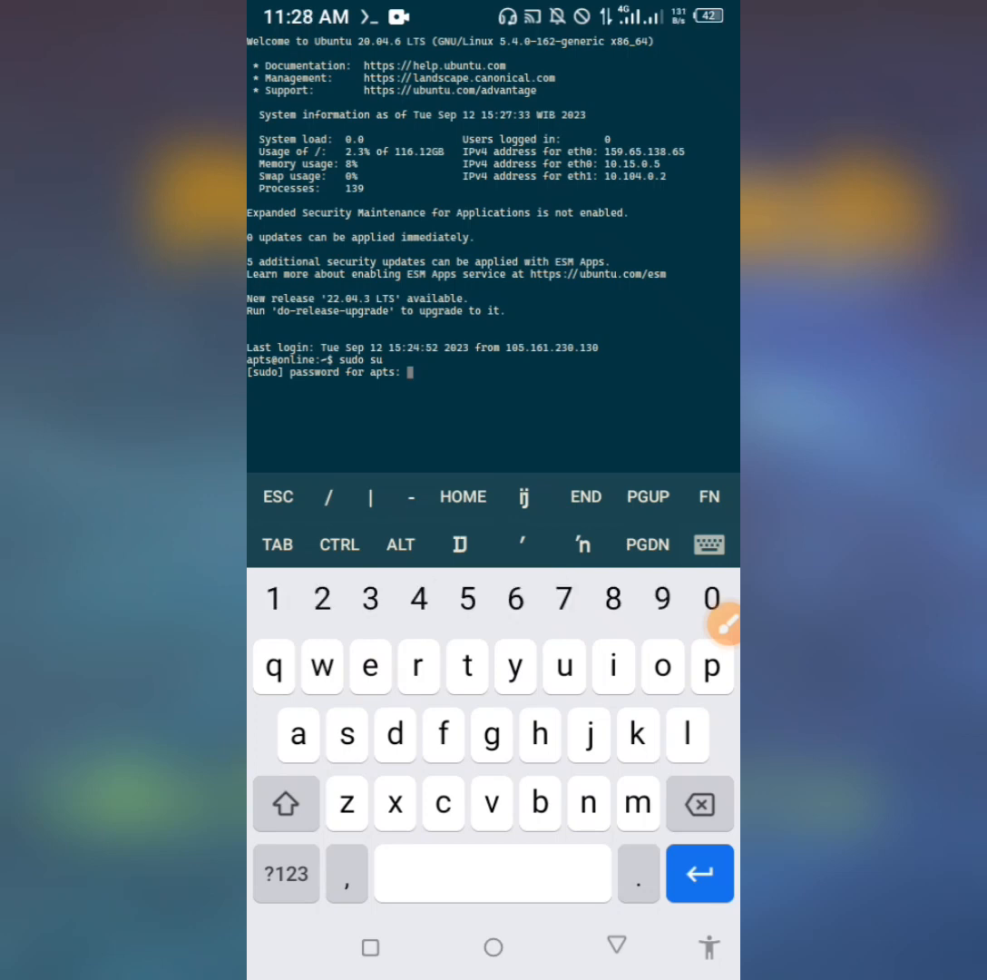
key(Enter)
text(a)
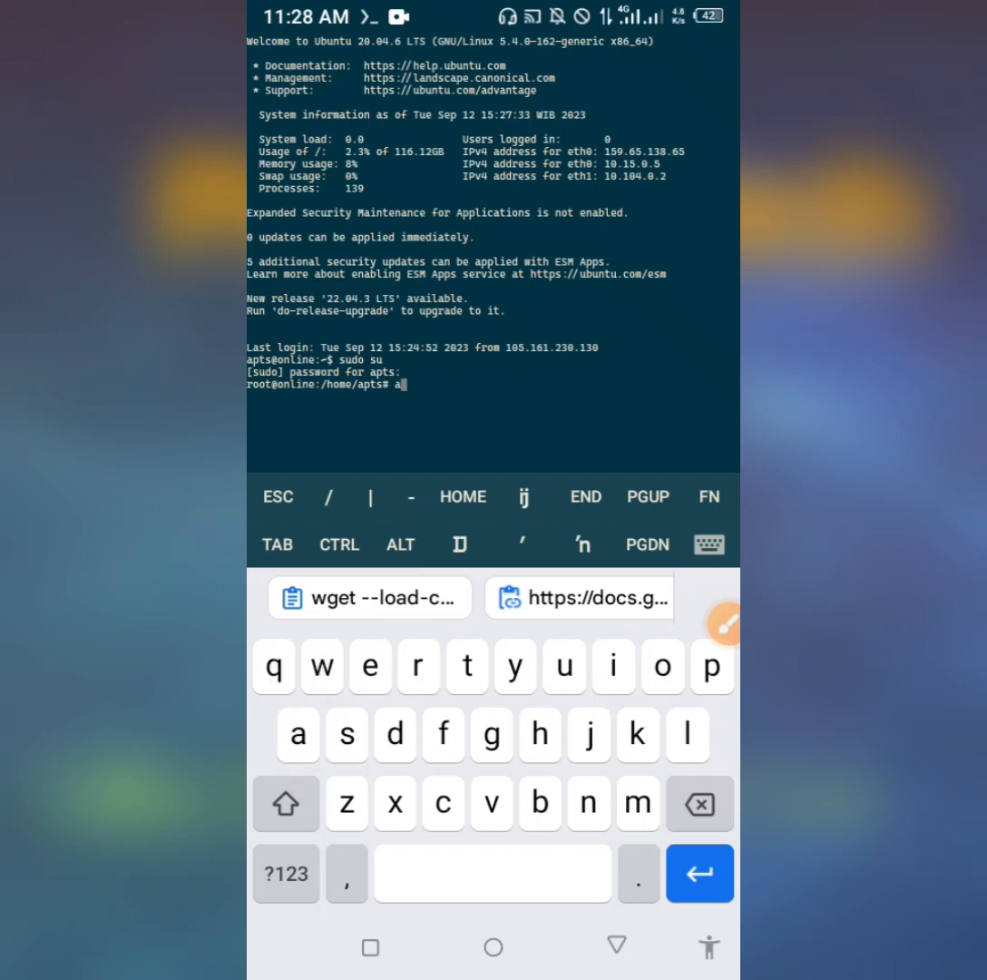
- Run 'apt update -y ; apt upgrade -y' as root to refresh and upgrade packages
text(pt update -y)
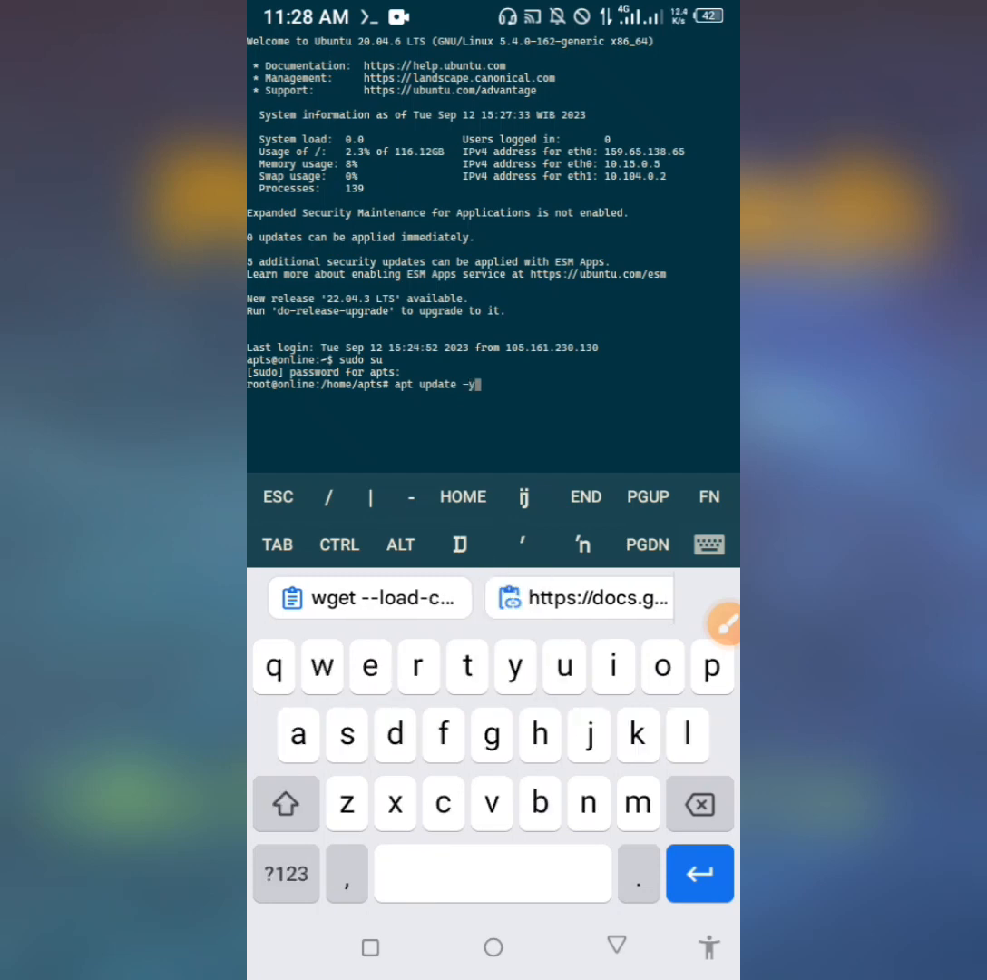
text(;)
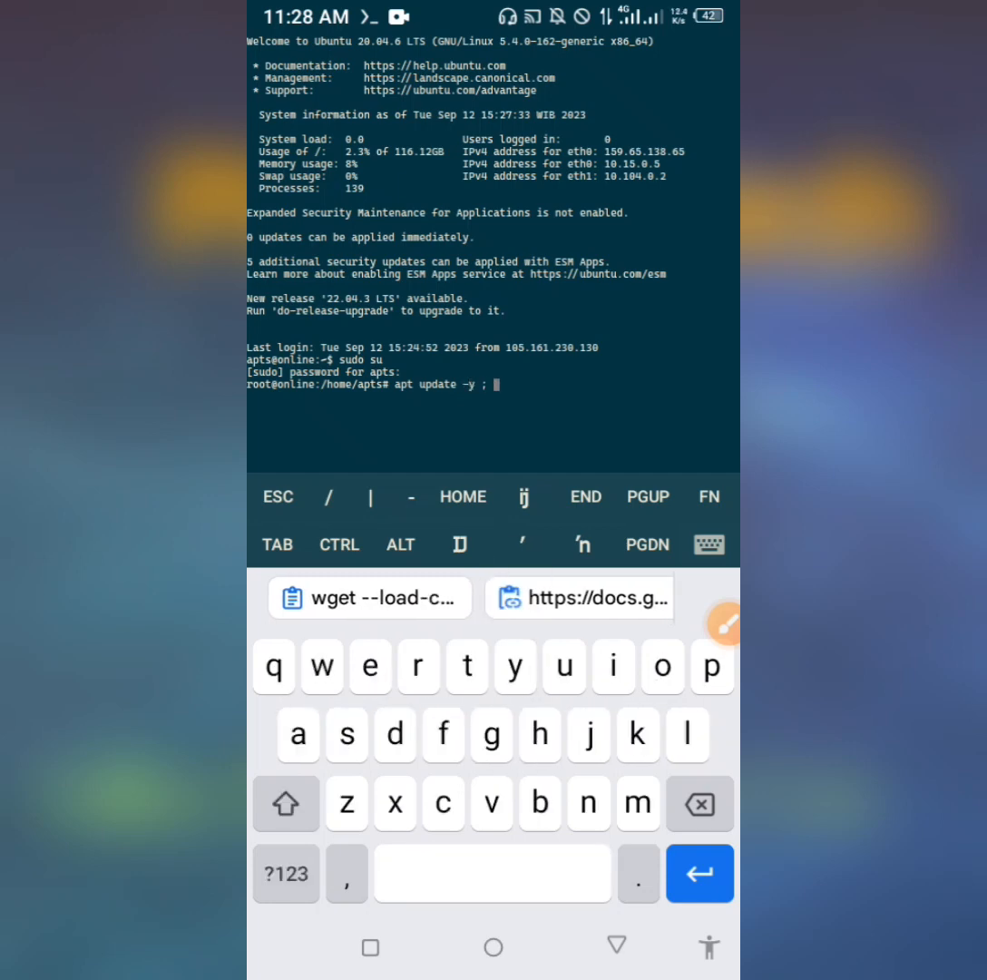
text(apt upgra)
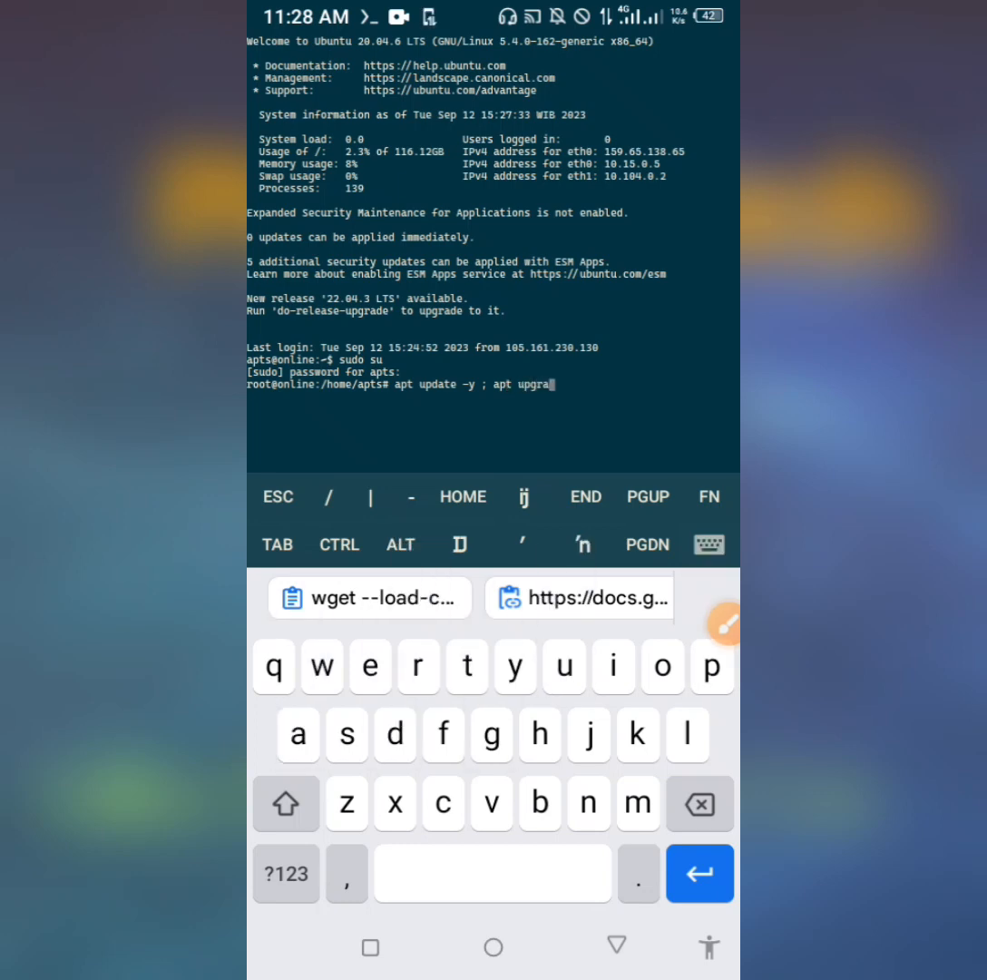
click(285, 873)
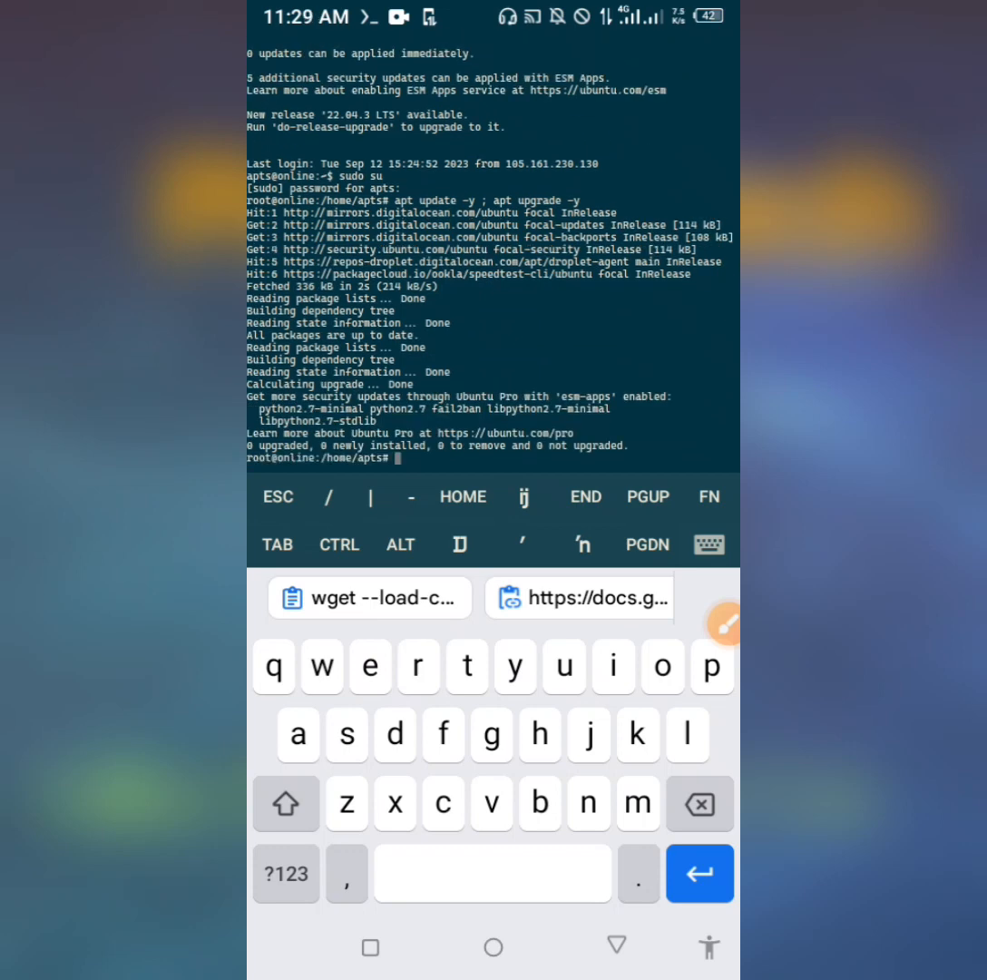
- Tap the terminal, which brings up the Connection Failed 'connection reset by peer' notice
click(369, 598)
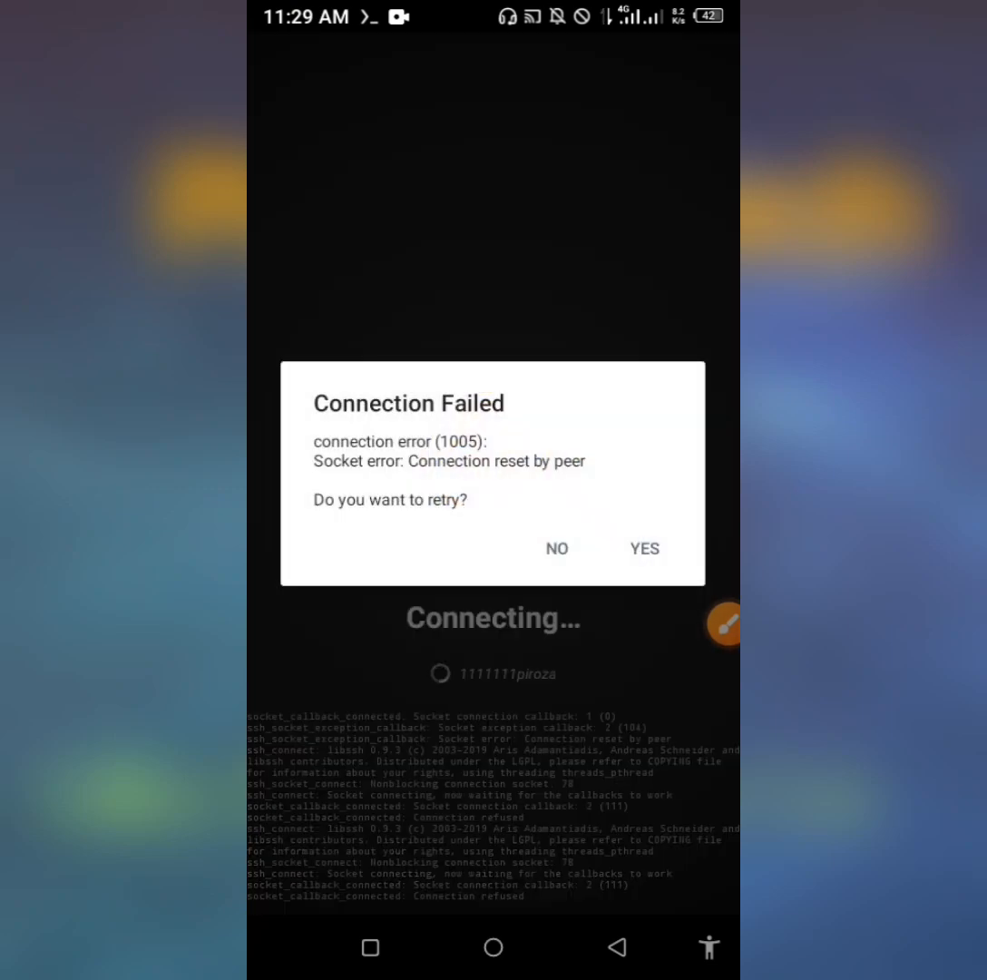
- Dismiss the failed-connection dialog and return to the Android home screen
click(645, 549)
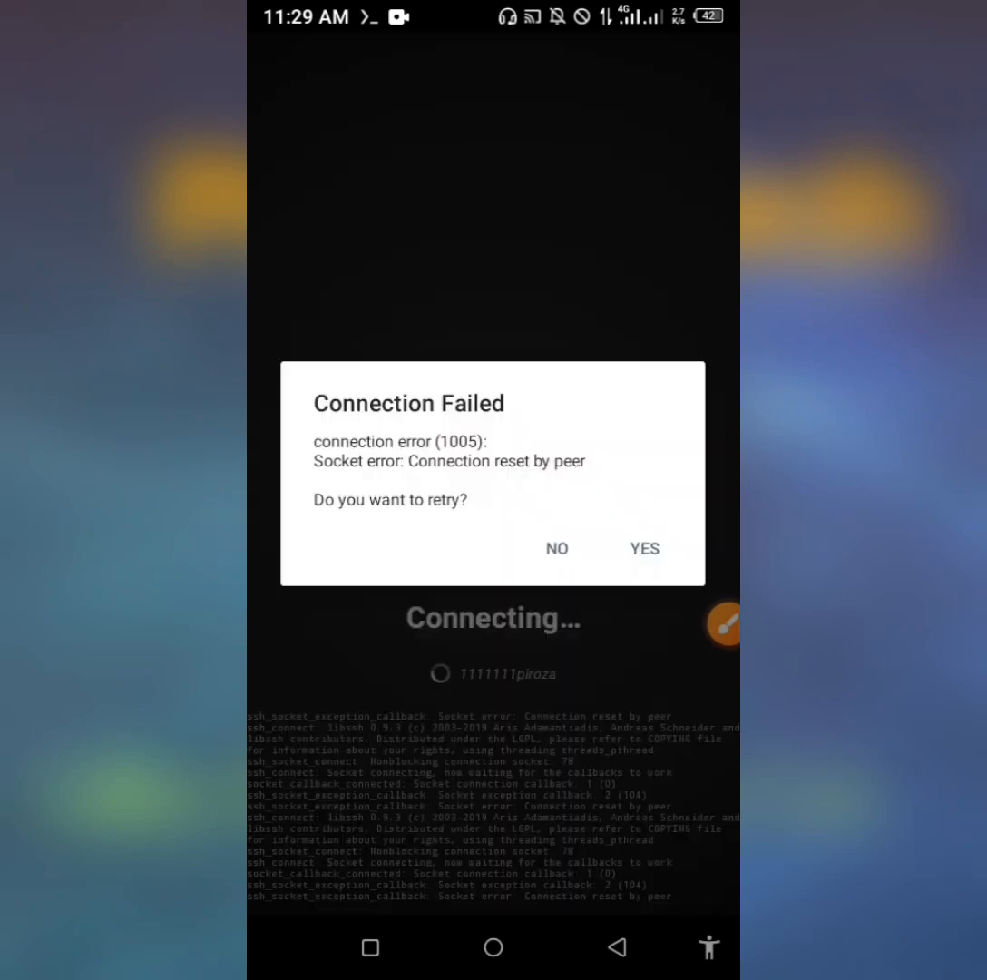
click(555, 548)
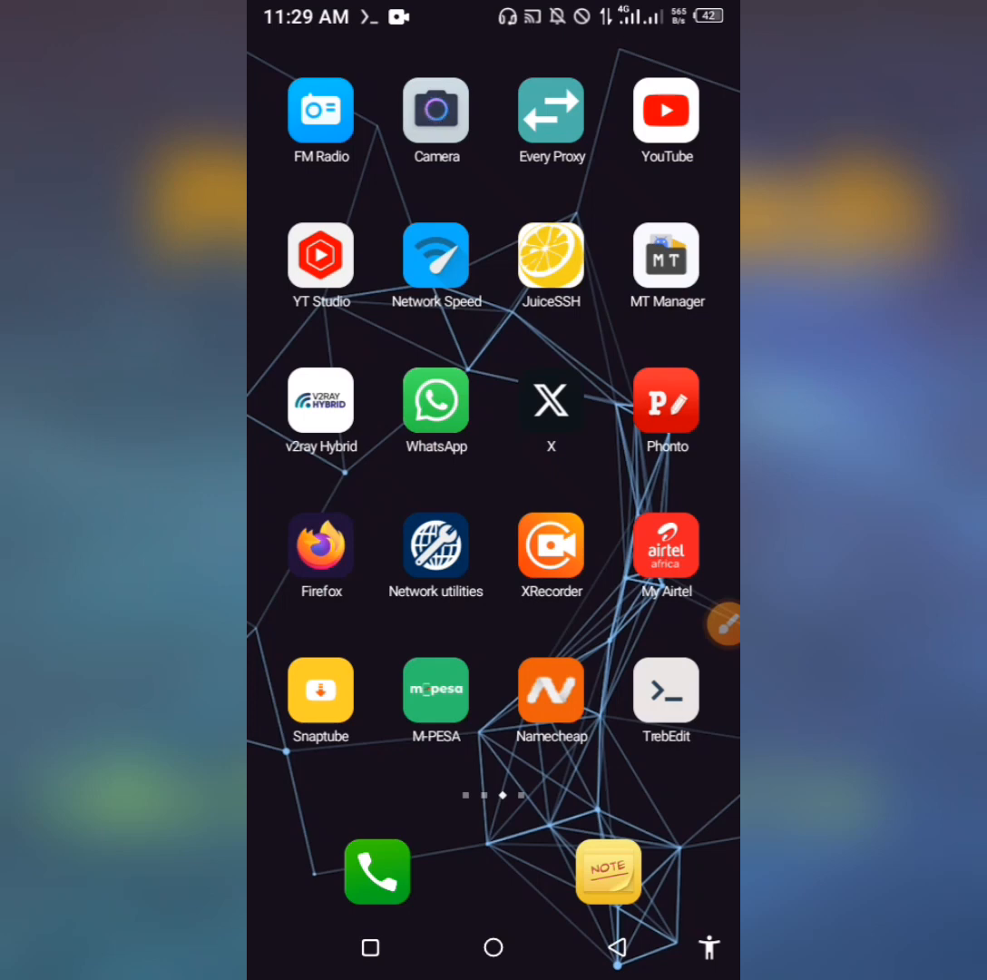
- Open the saved note listing the UDP installer and tutorial user commands
click(608, 871)
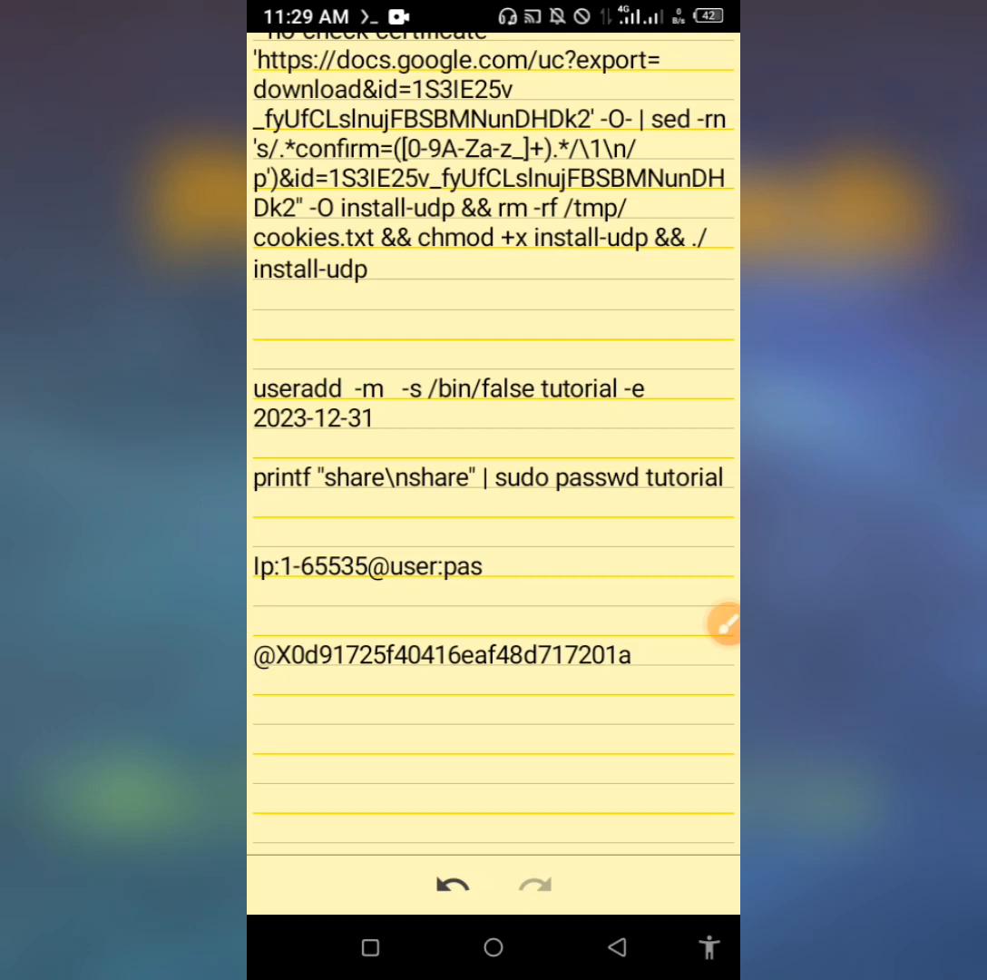
click(581, 388)
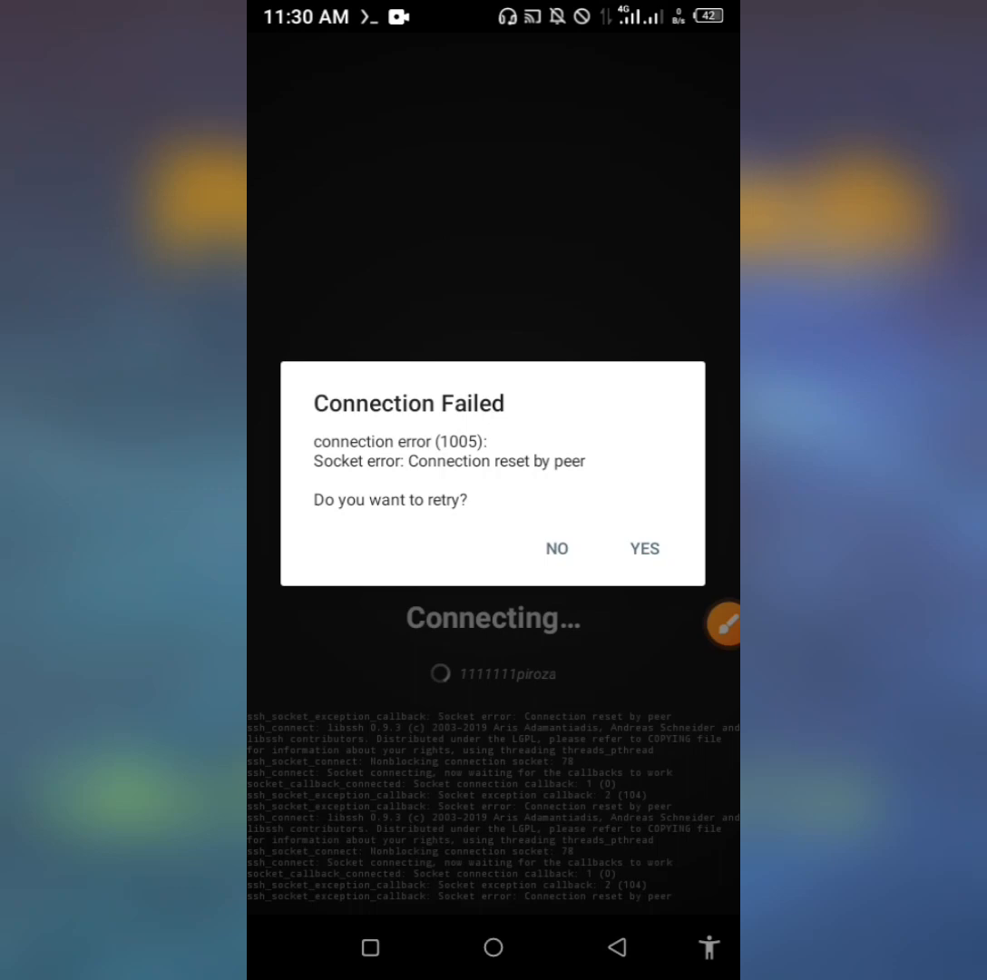
- Answer YES on the Connection Failed dialog to retry the server connection
click(644, 548)
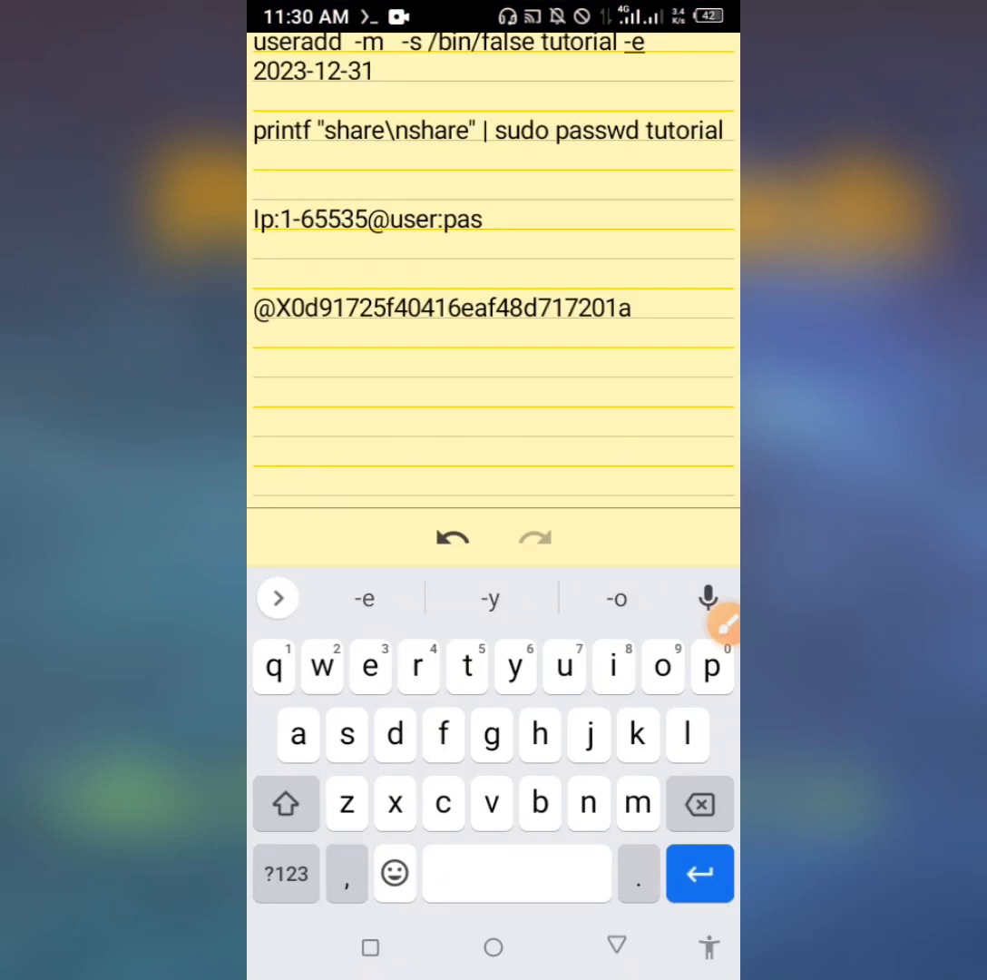
- Select and copy the useradd command for user 'tutorial' expiring 2023-12-31
double_click(443, 307)
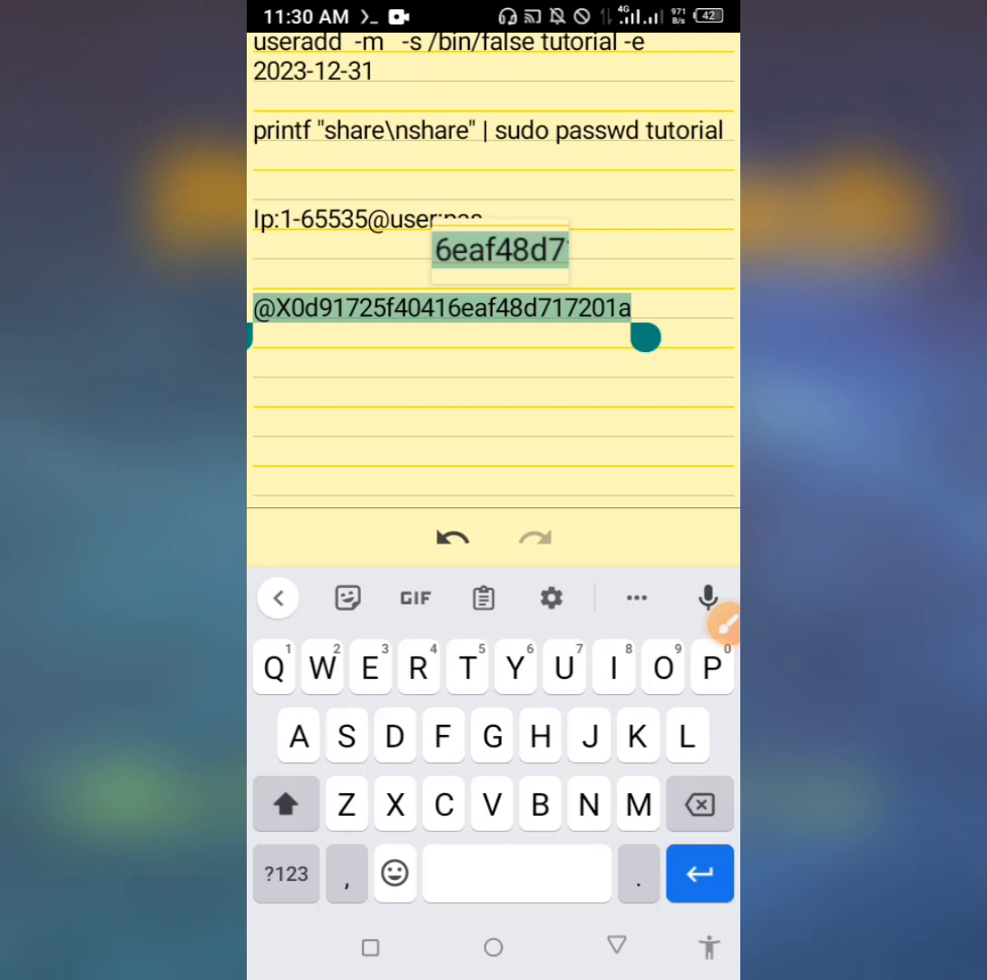
click(499, 250)
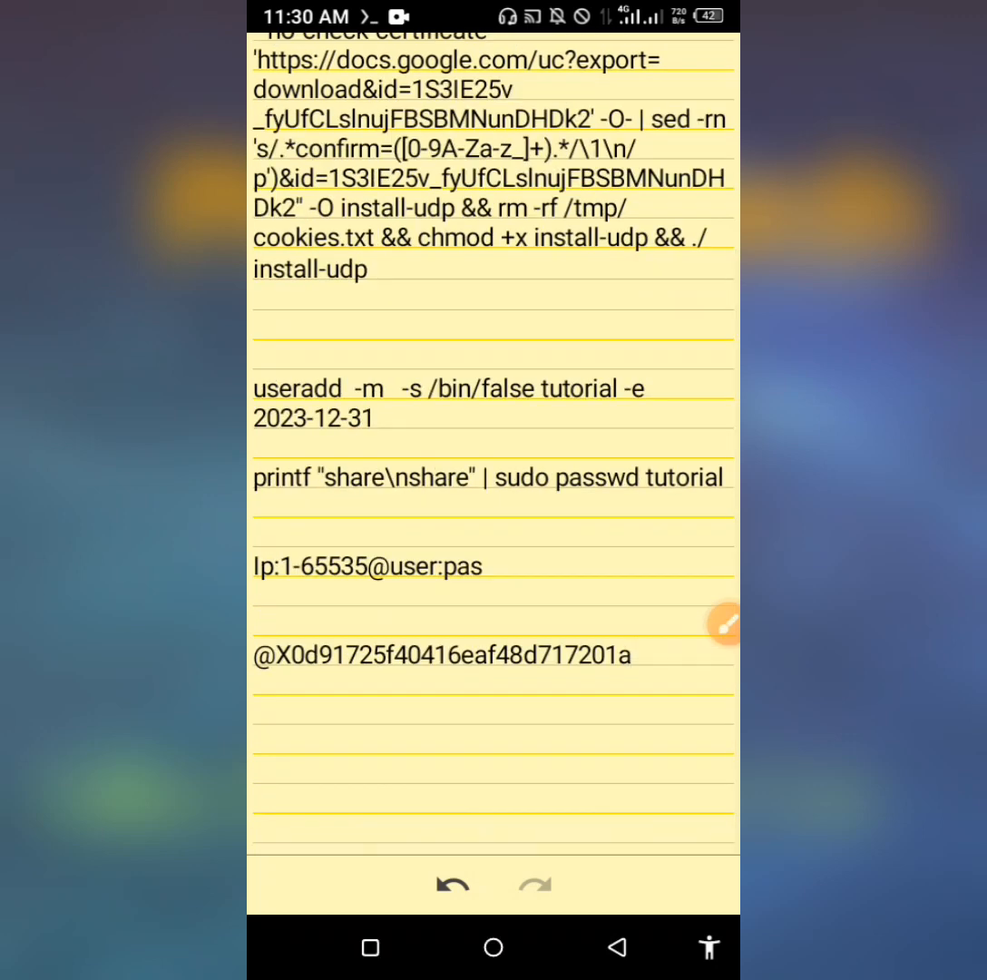
double_click(298, 388)
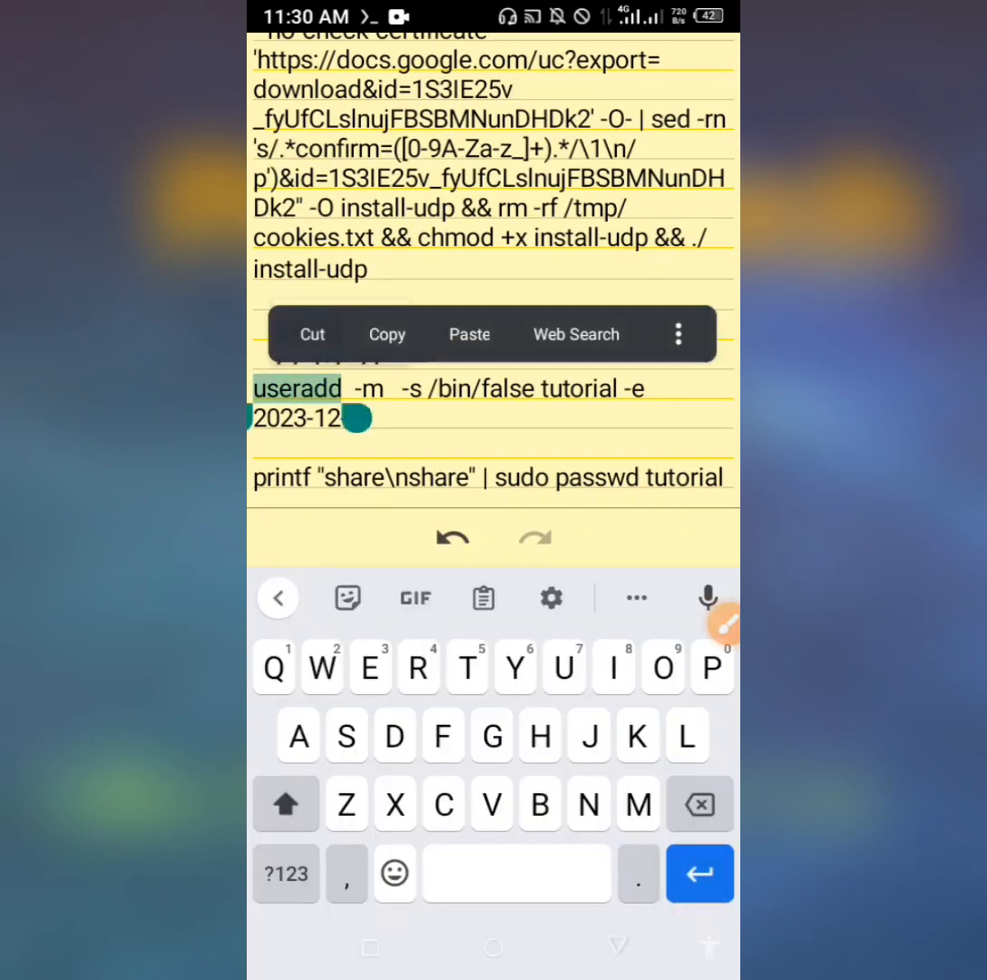
text(-31)
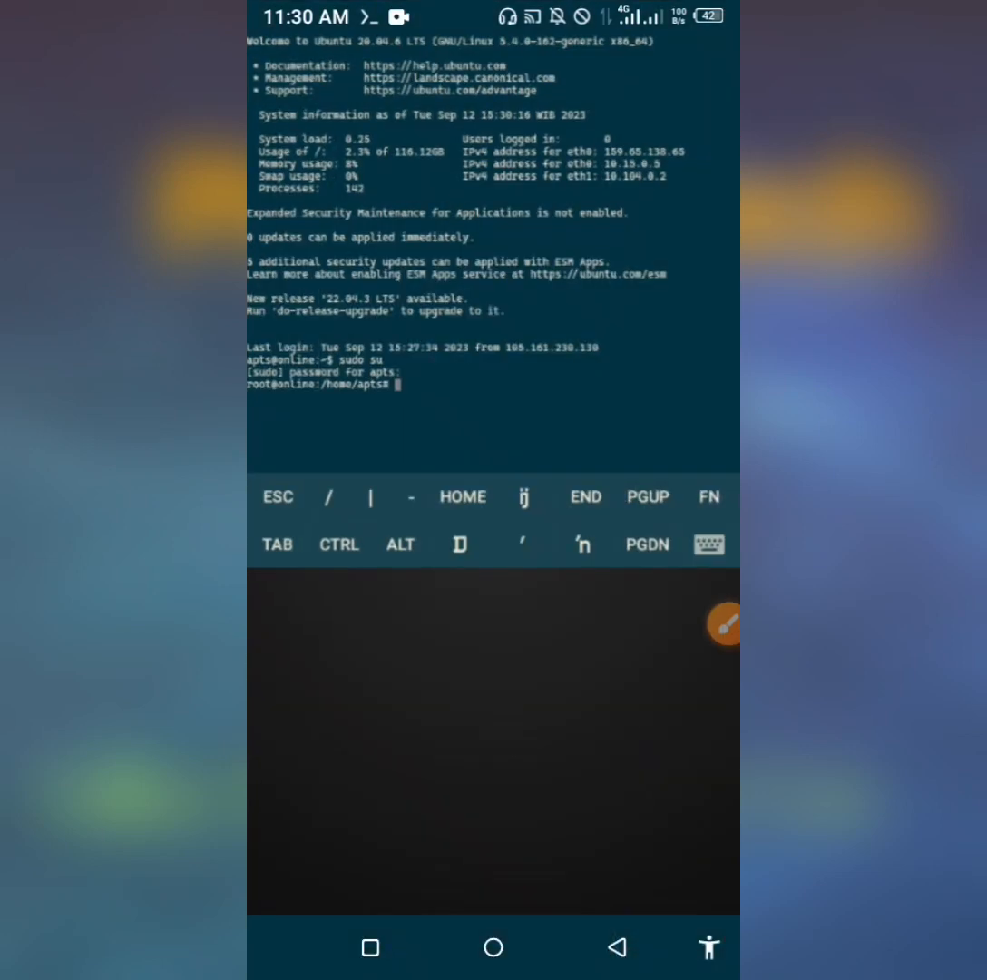
- Create user 'tutorial' (shell /bin/false, expires 2023-12-31) and set its password via printf piped to passwd
text(useradd -m  -s /bin/false tutorial -e 2023-12-31)
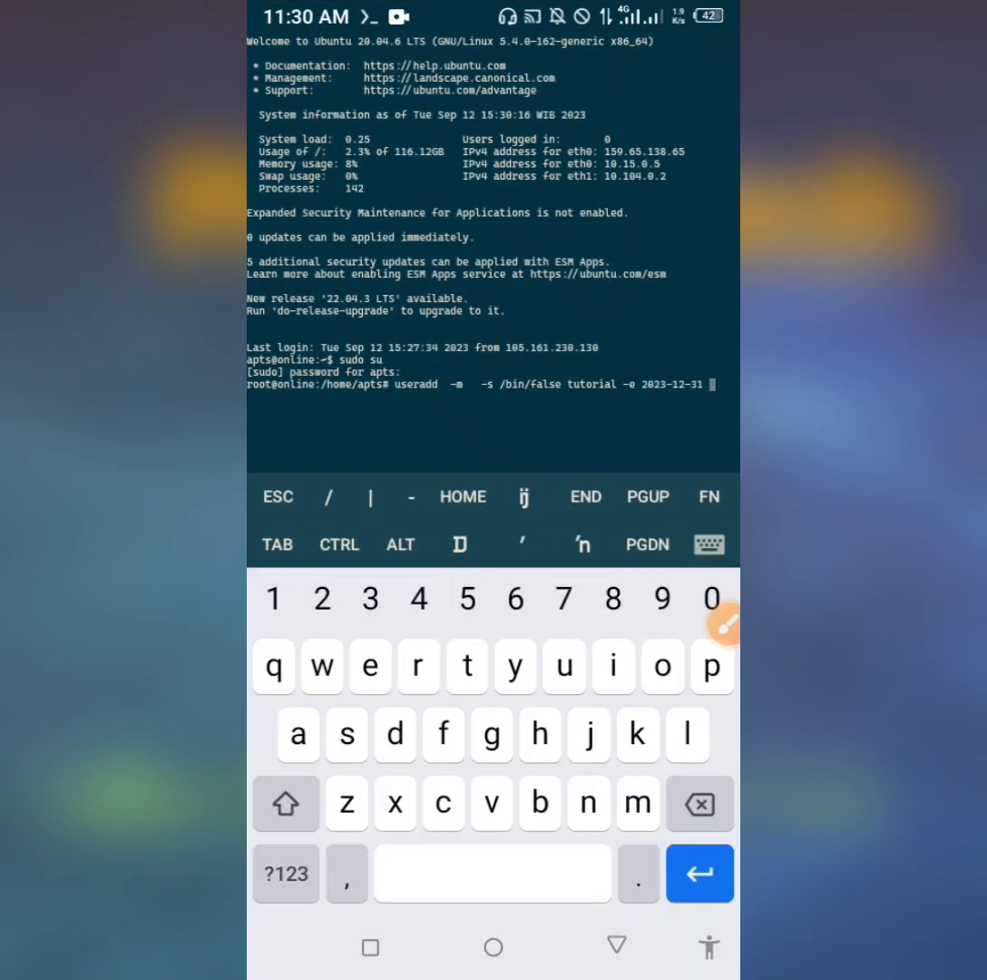
click(700, 873)
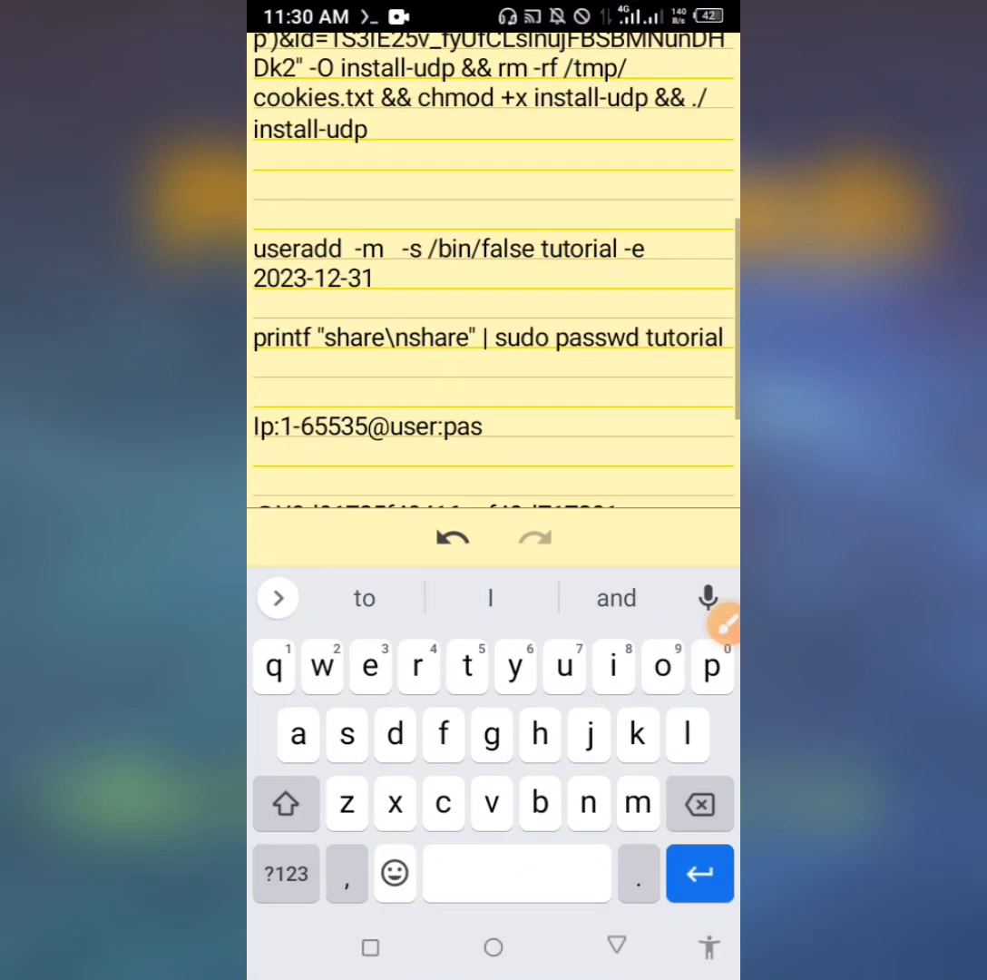
click(257, 400)
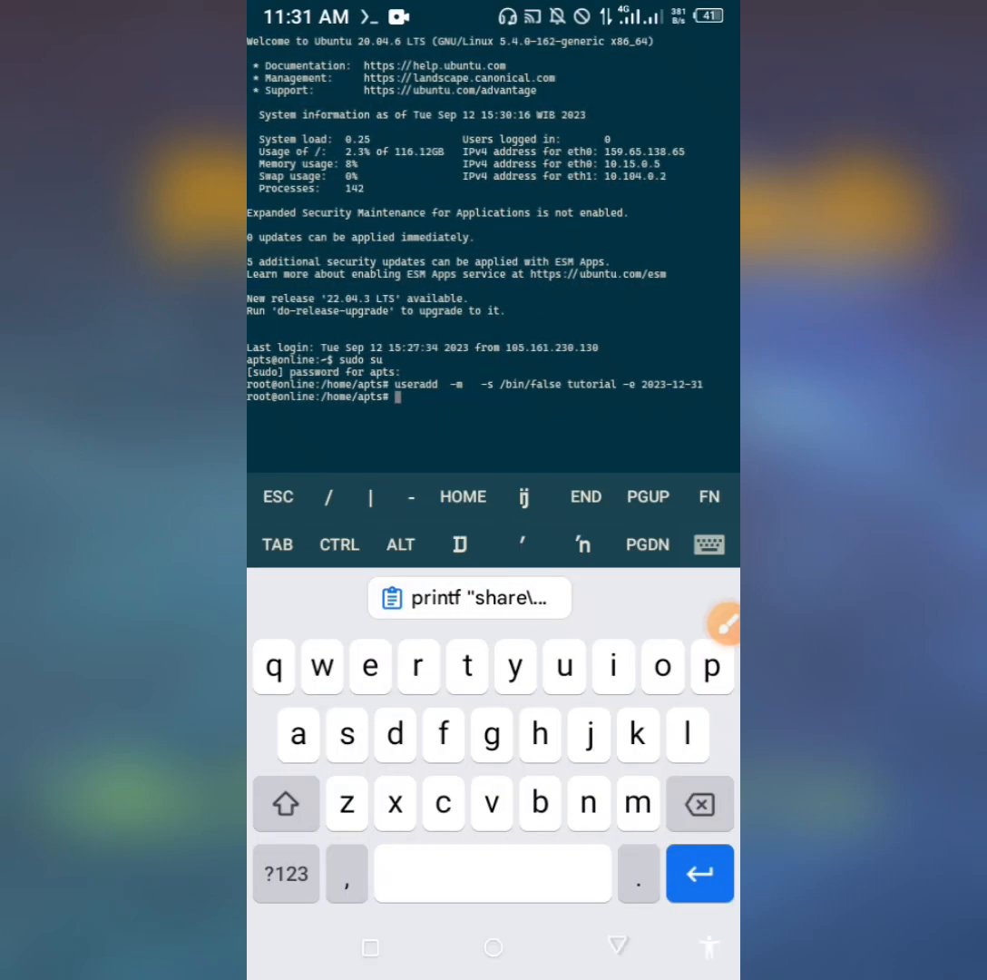
click(469, 597)
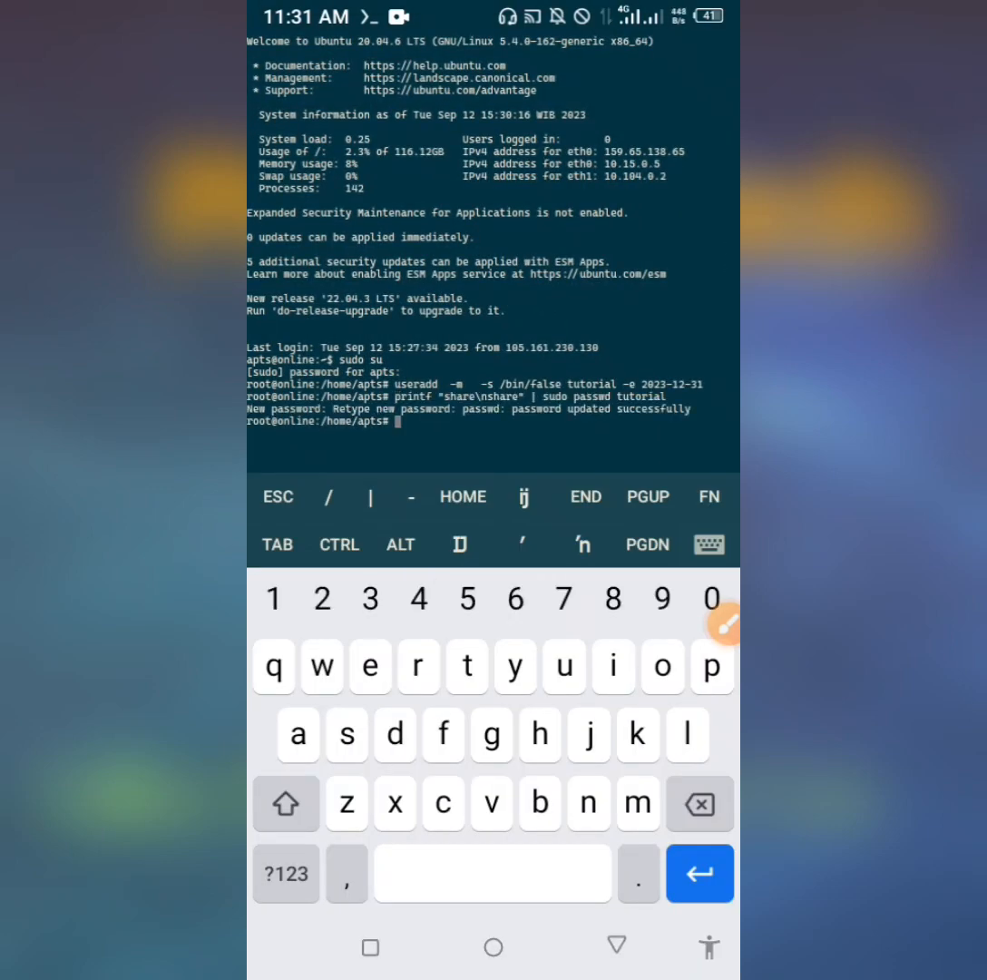
click(708, 544)
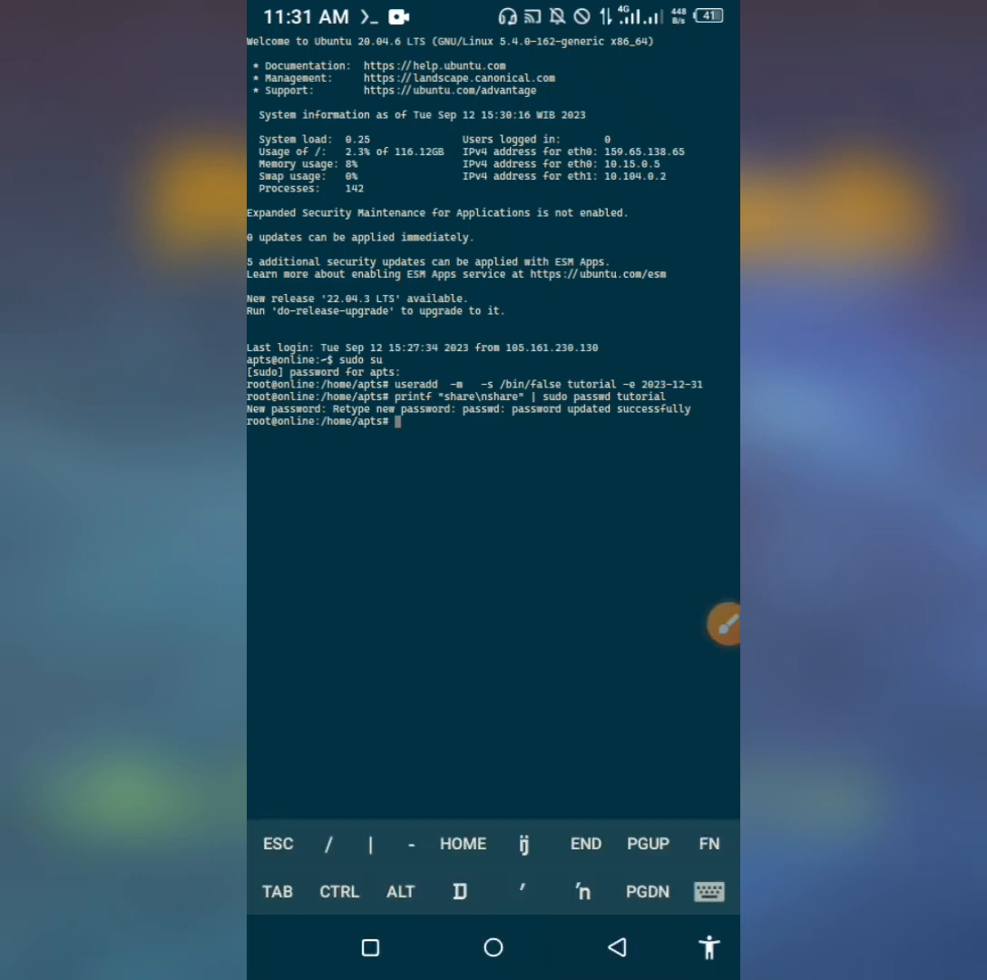
- Keep the session in background, copy server address 159.65.138.65 from the saved connection, and head toward HTTP Custom
click(617, 948)
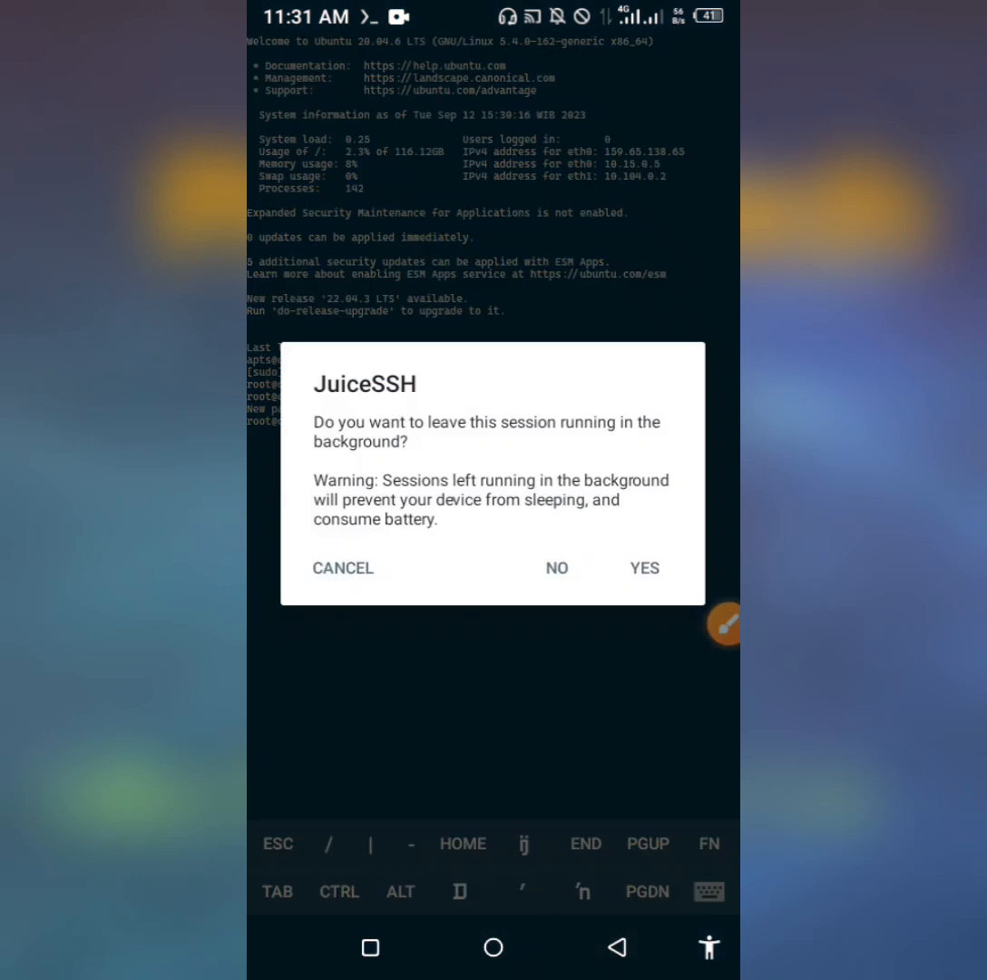
click(555, 566)
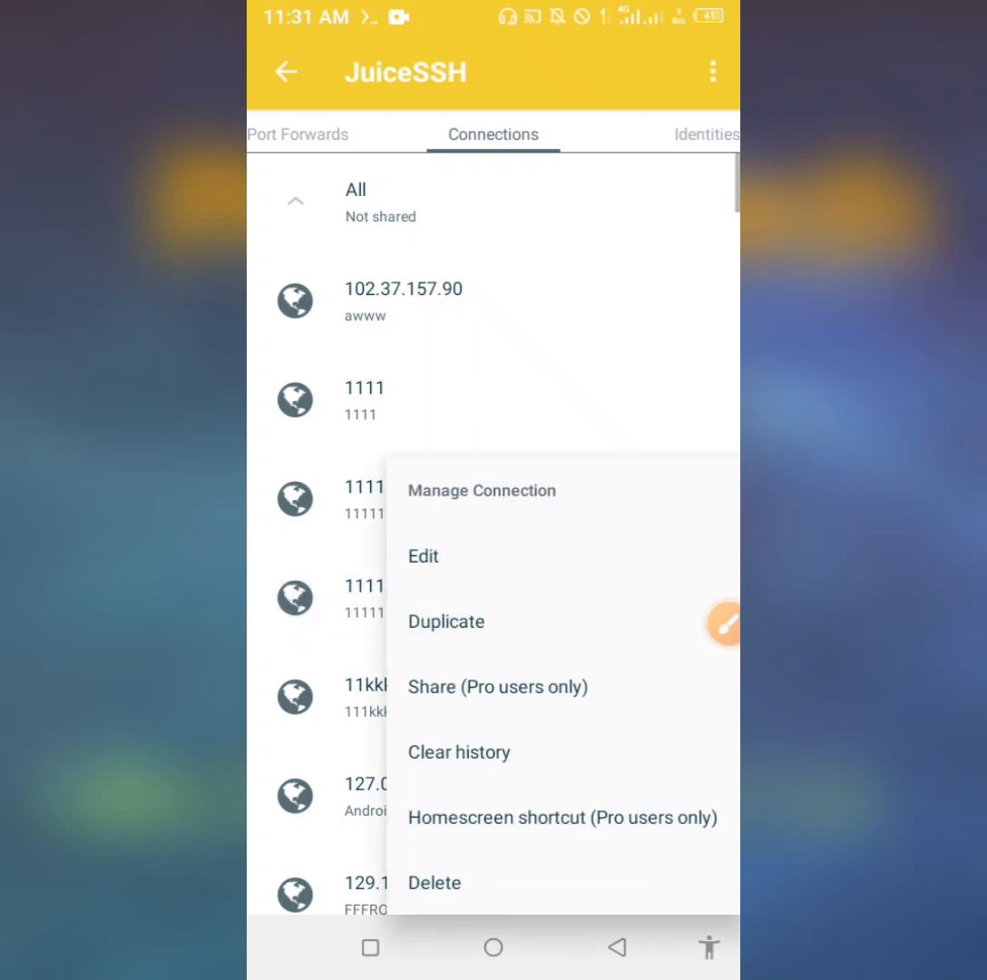
click(423, 556)
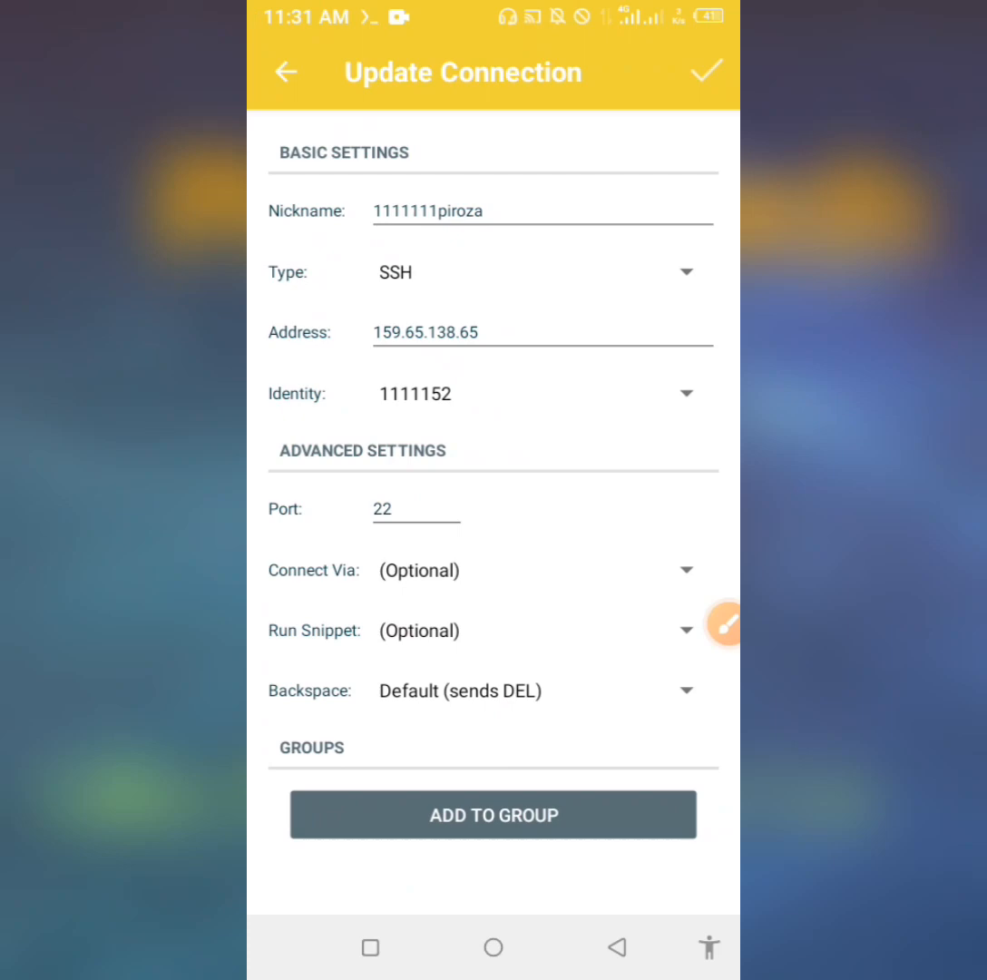
double_click(425, 332)
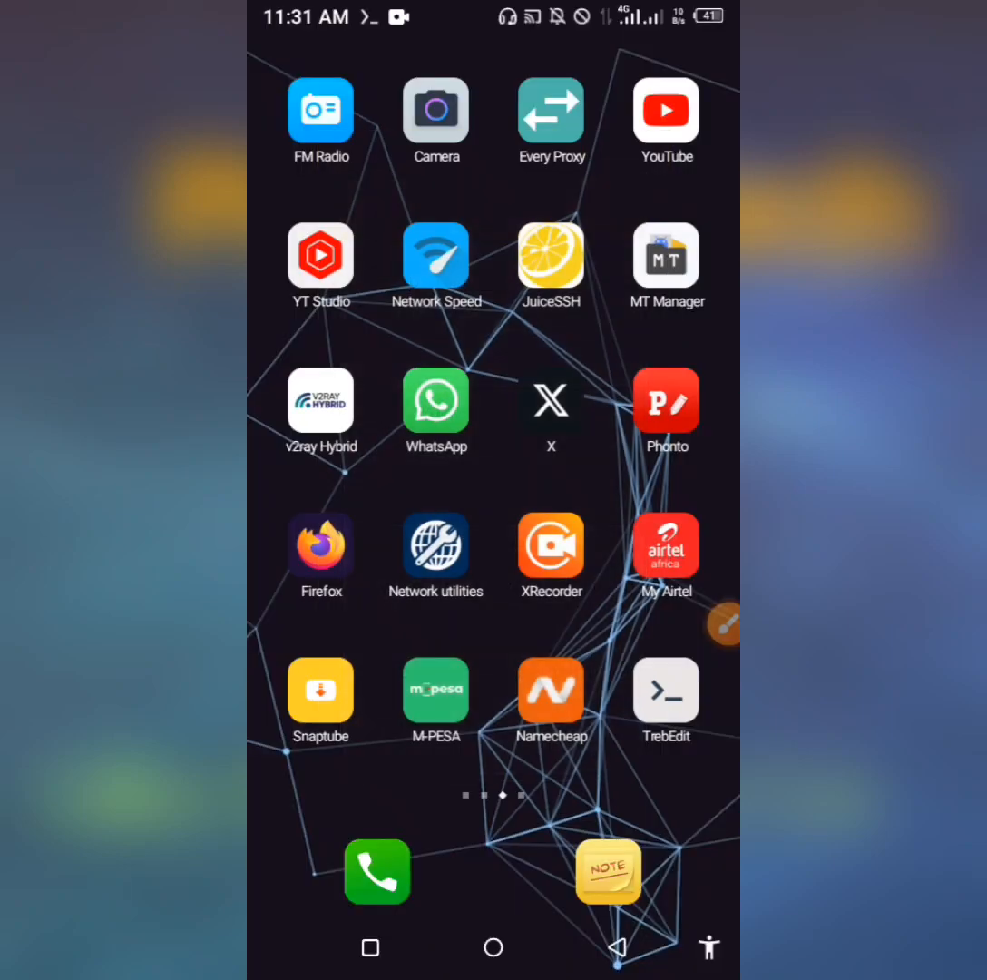
scroll(left, 3)
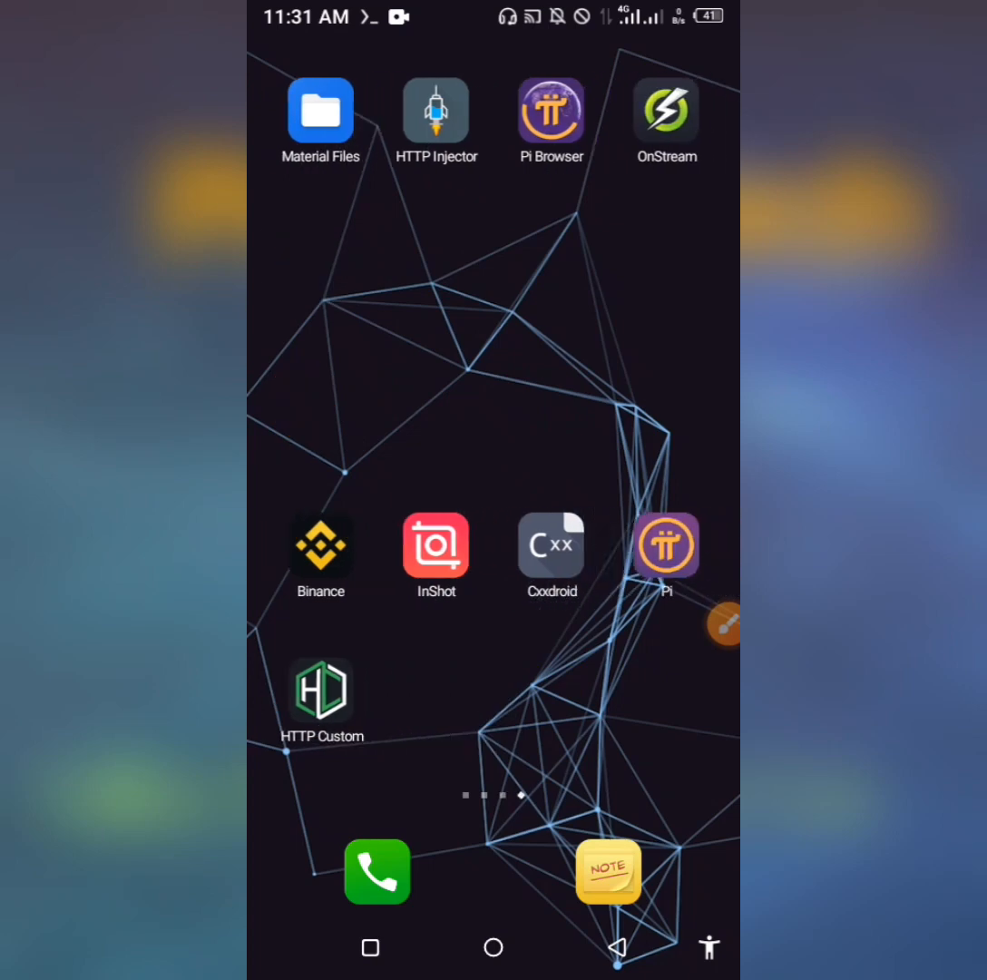
- Enter the server address 159.65.138.65 with port range 1-65535 in HTTP Custom's SSH field
click(319, 690)
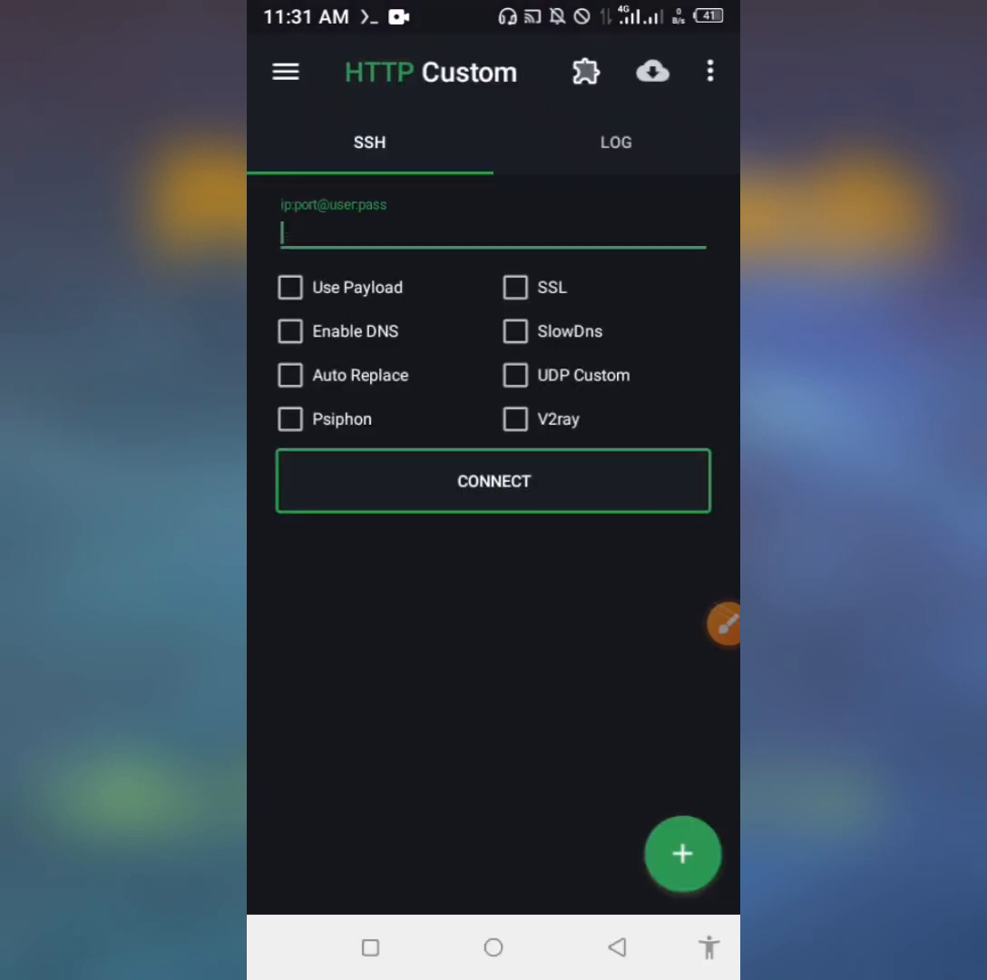
click(493, 232)
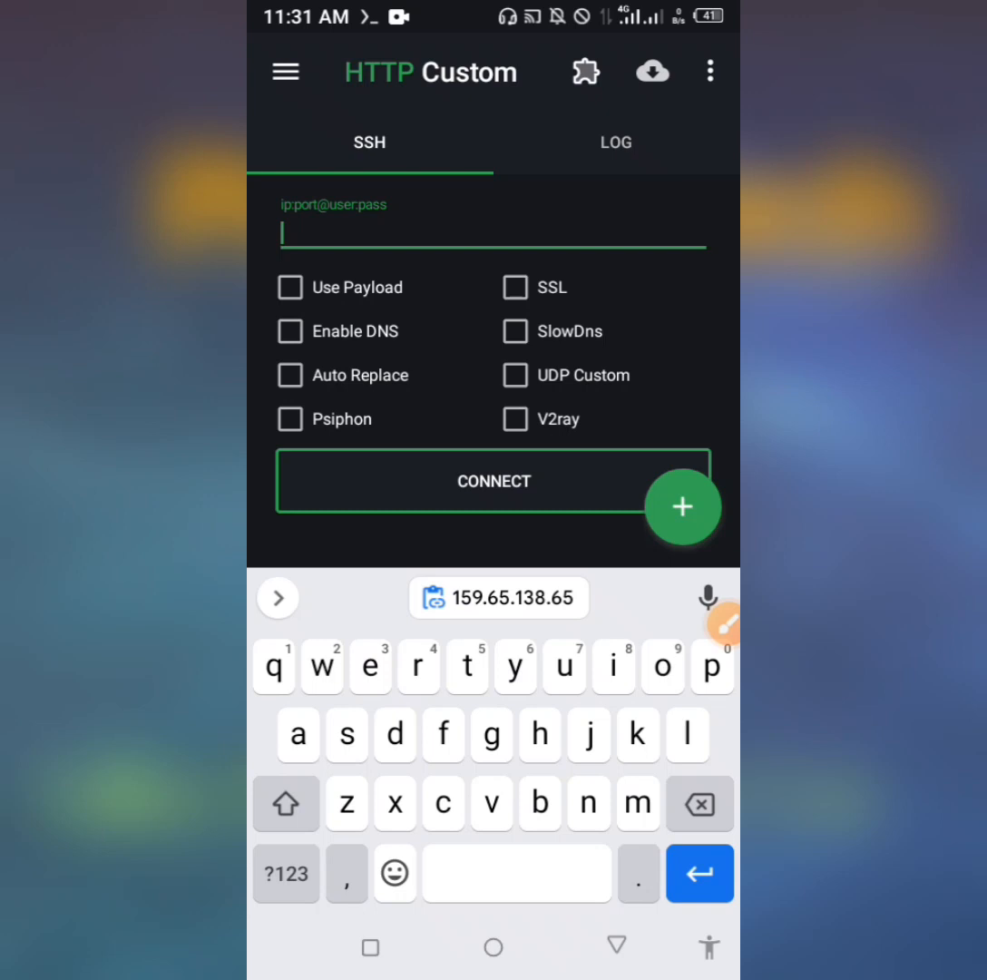
click(499, 599)
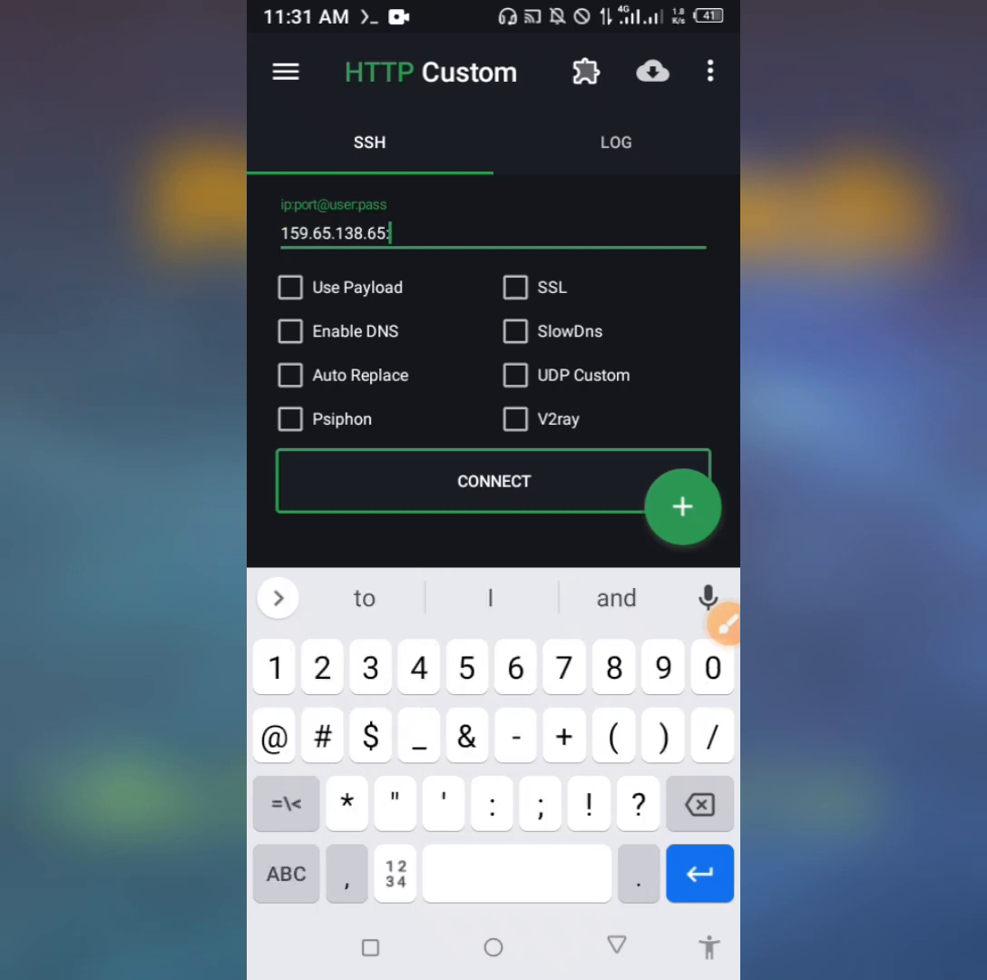
text(1)
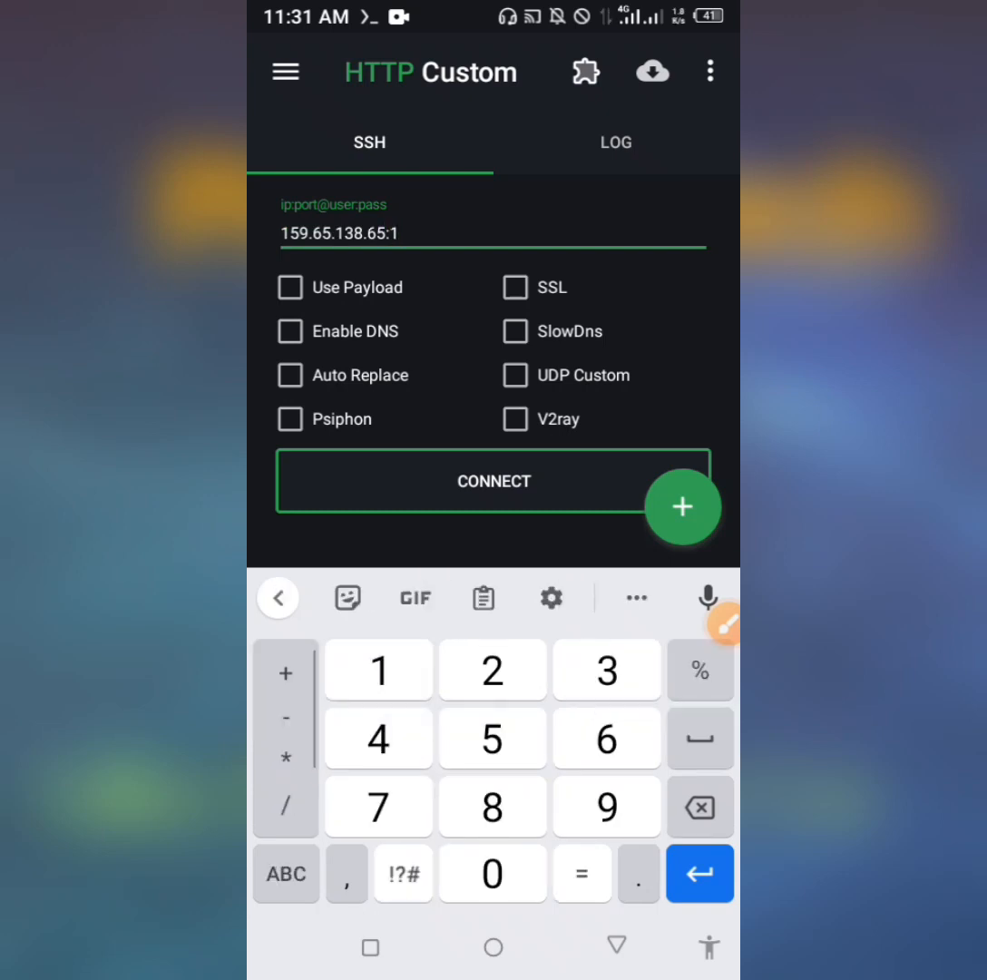
text(-)
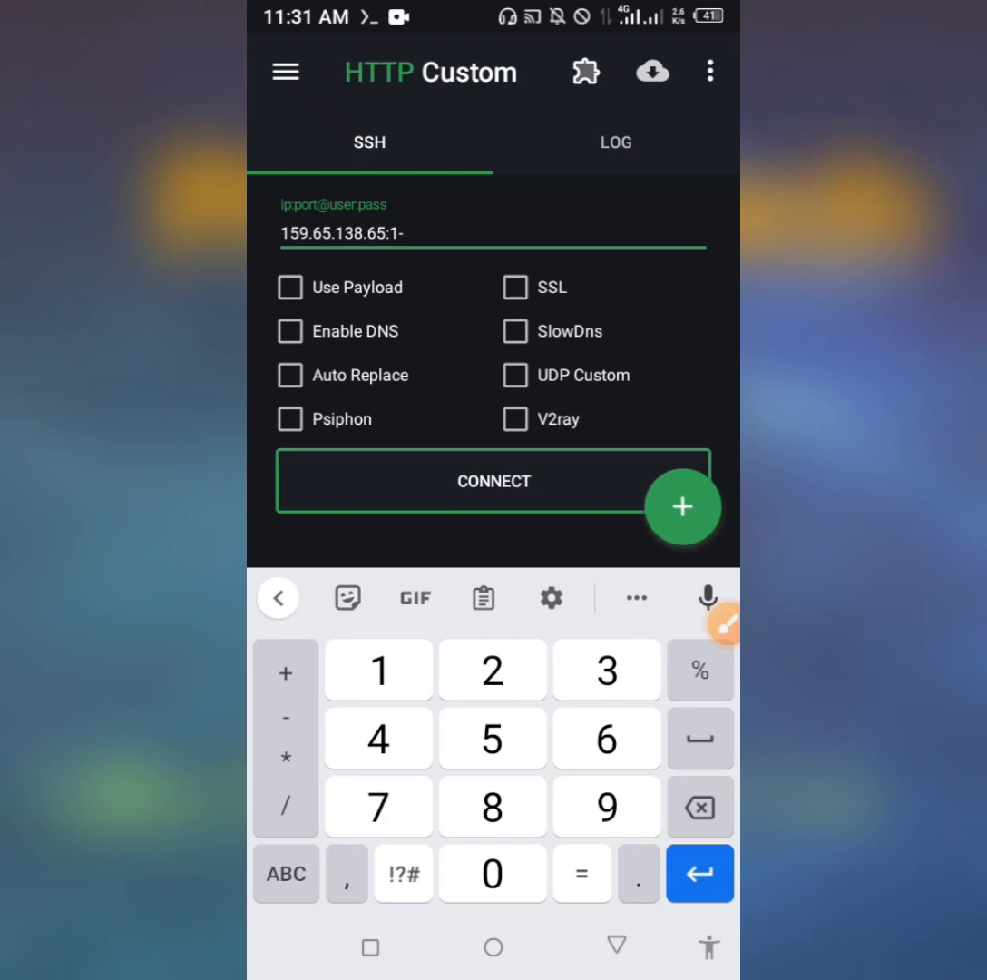
click(606, 670)
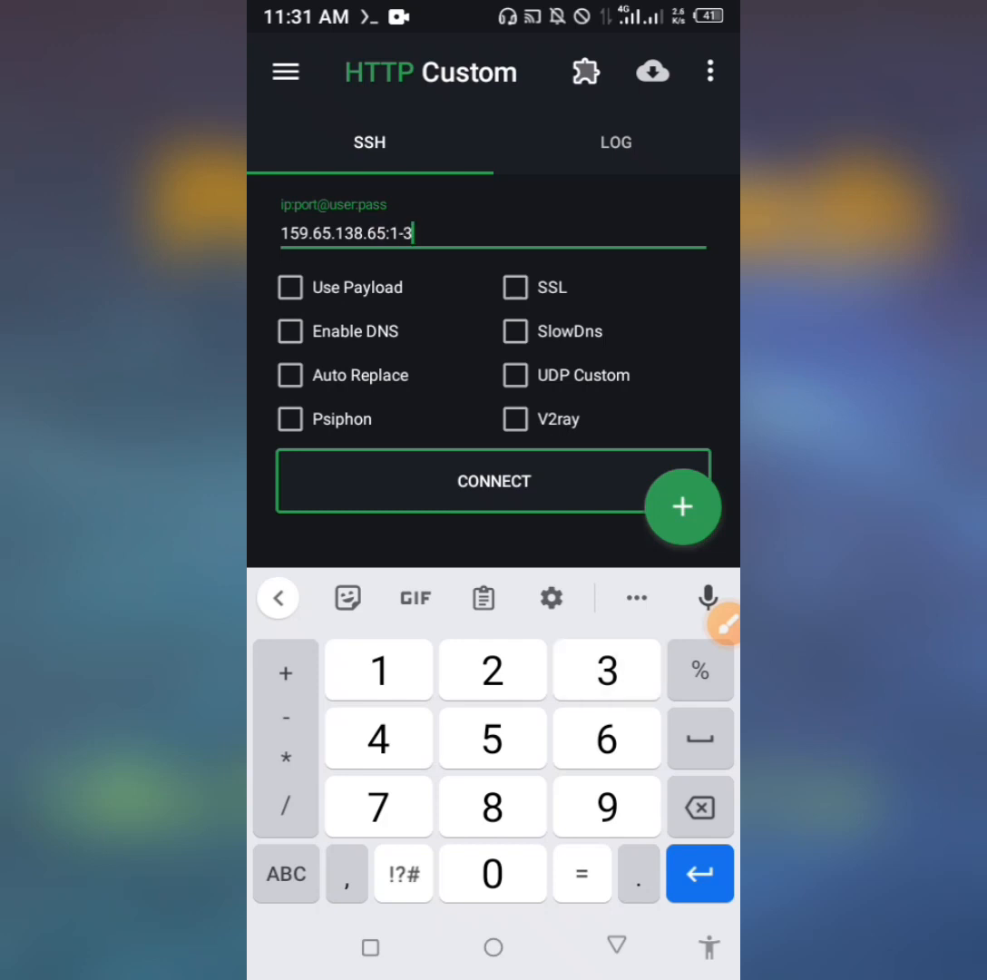
click(701, 806)
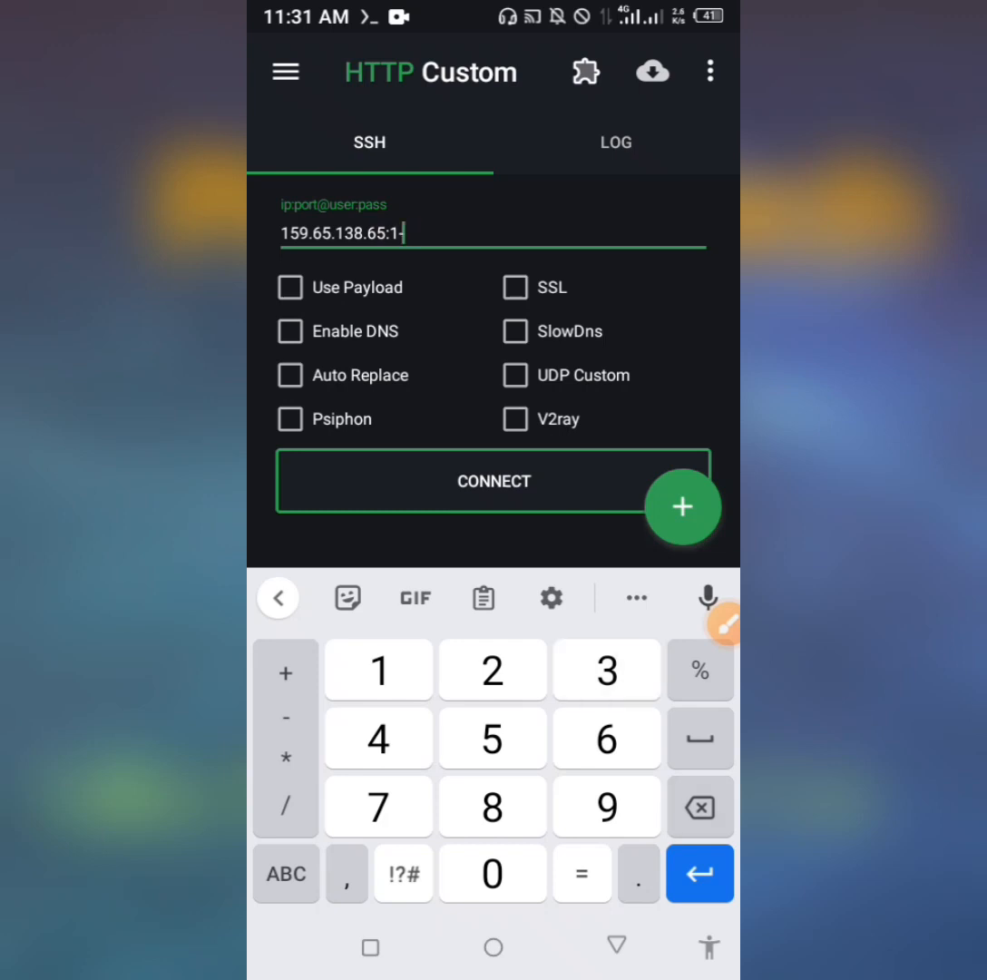
click(606, 737)
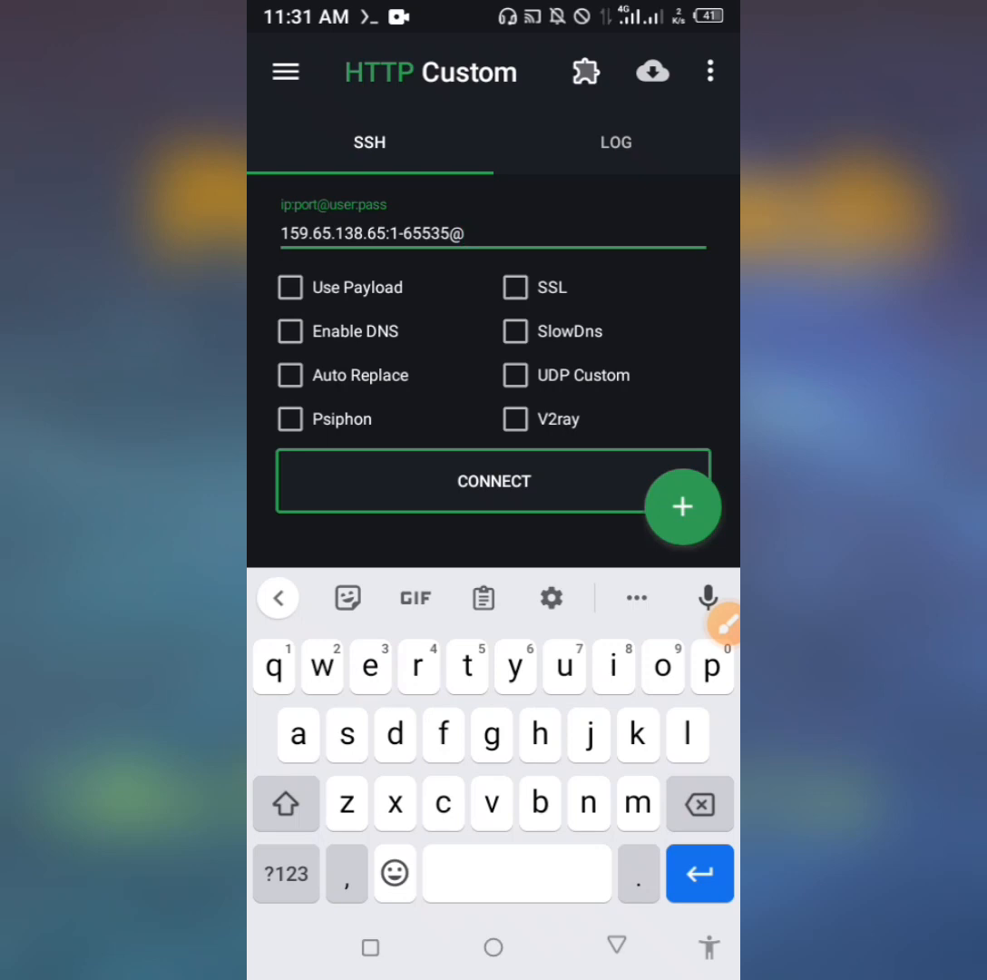
text(tutorial:)
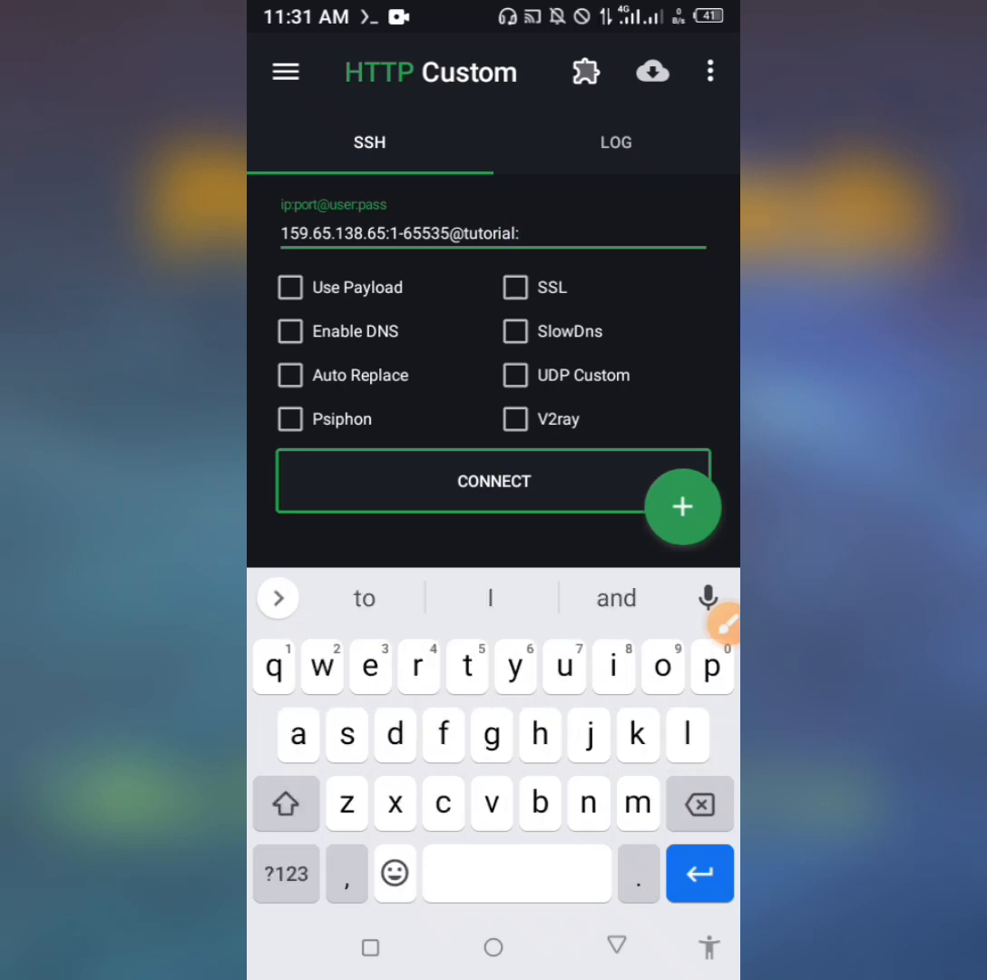
text(share)
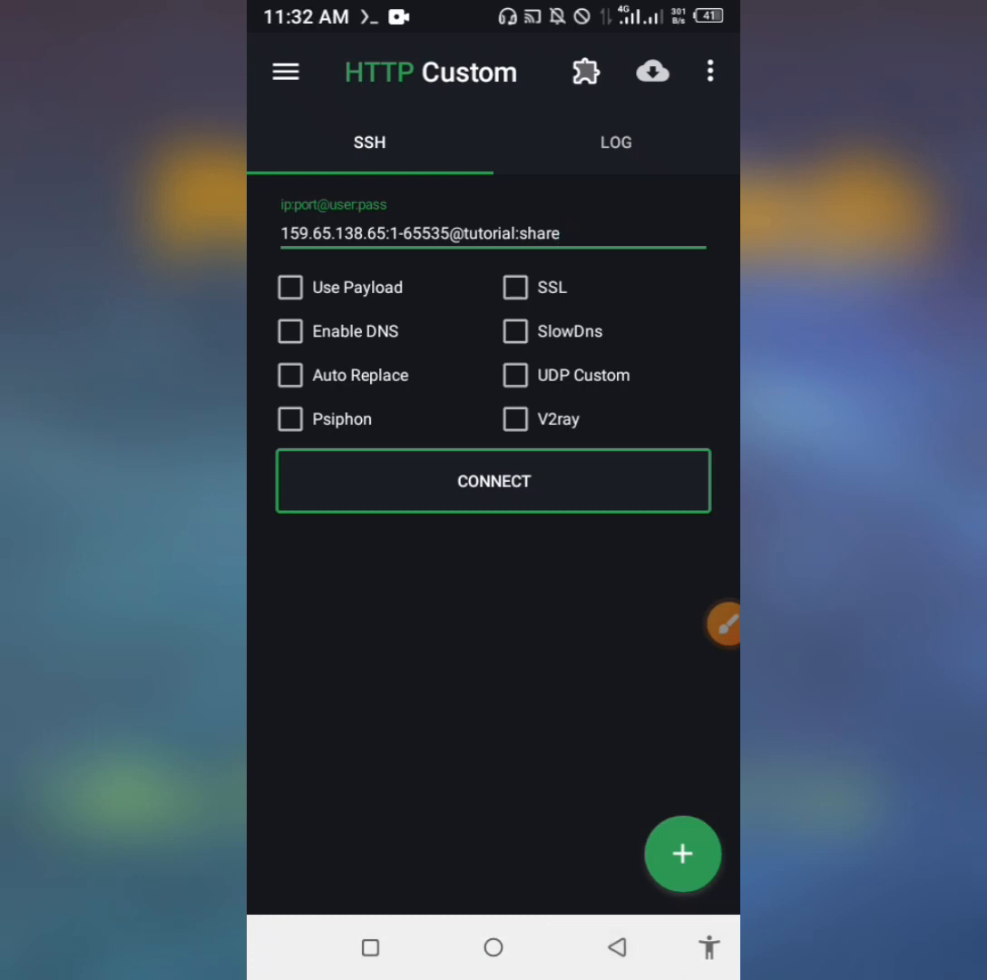
click(723, 625)
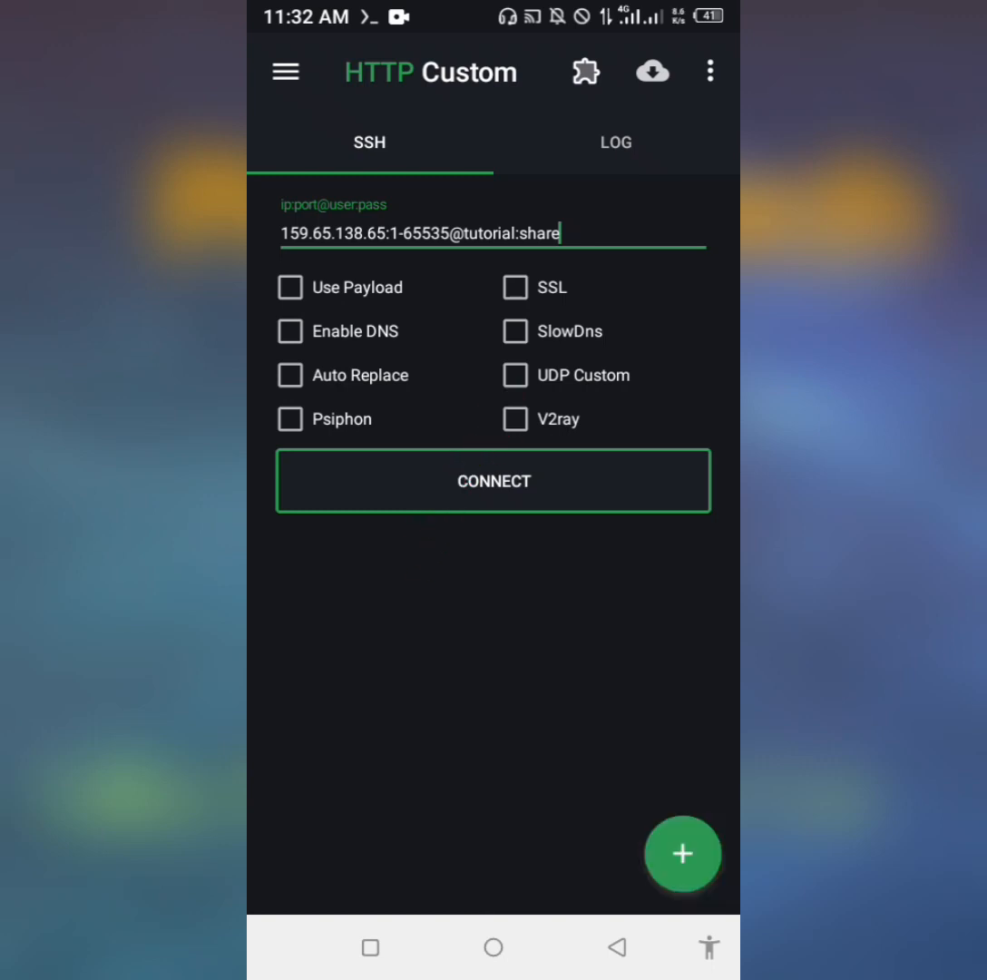
- Enable UDP Custom and connect, confirming in the log that UDP is connected and ready
click(515, 374)
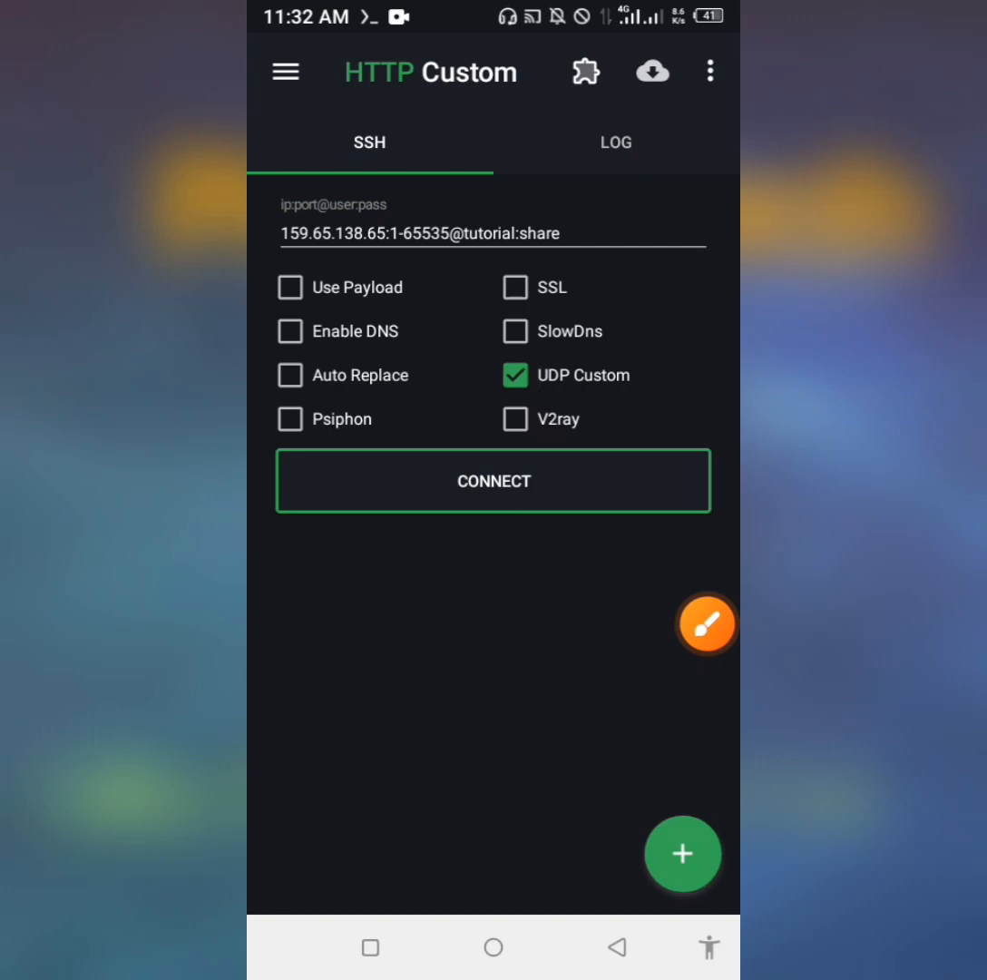
click(494, 481)
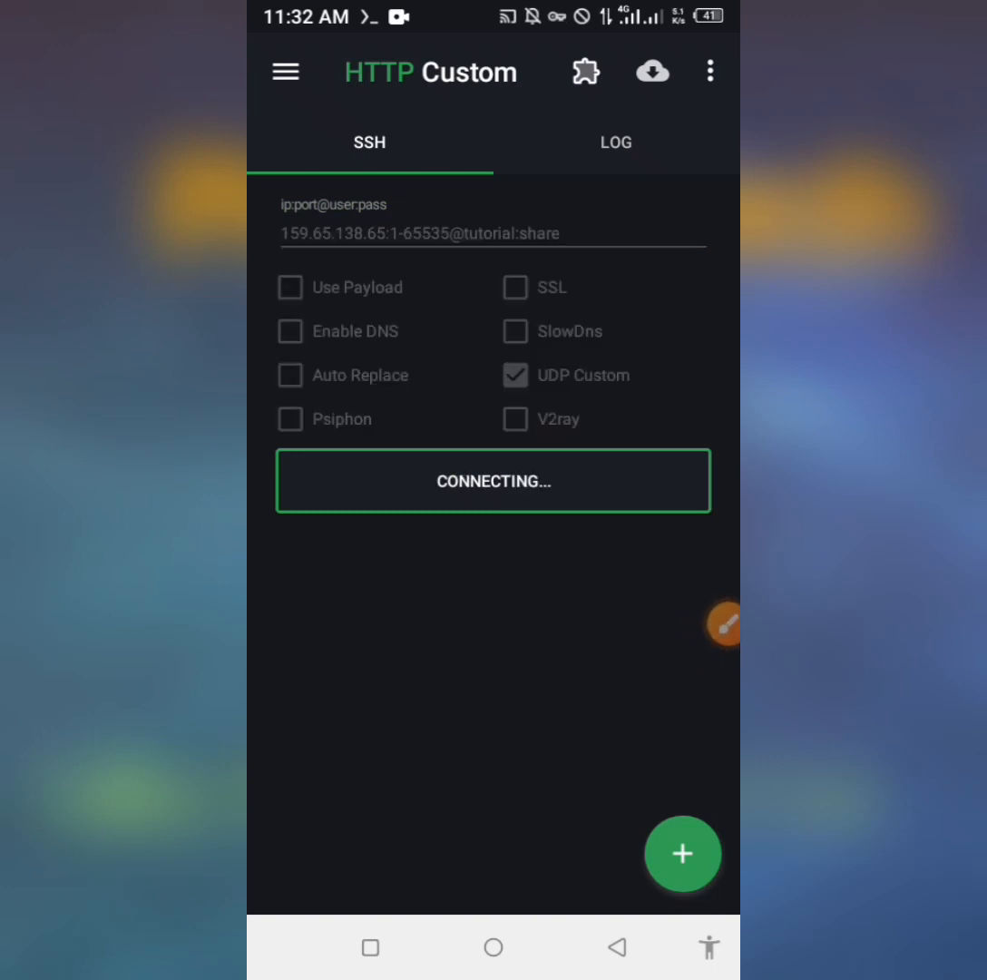
click(616, 142)
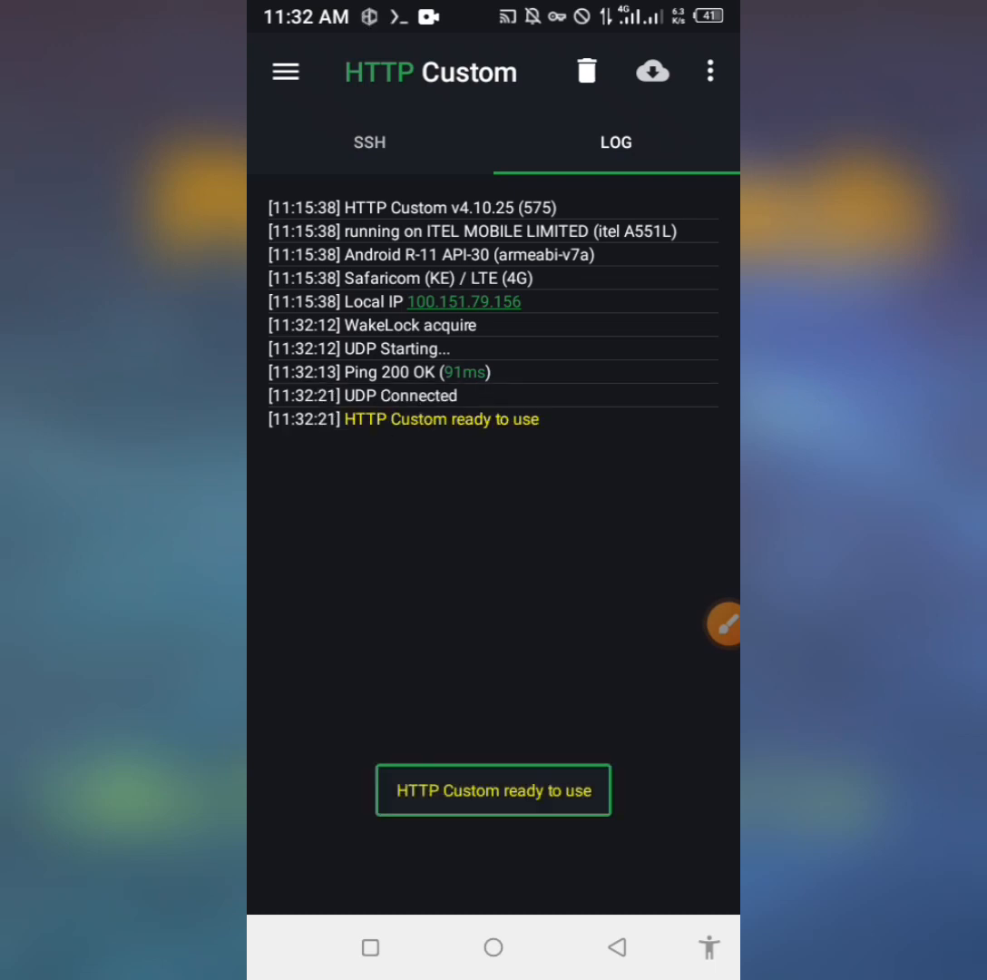
click(371, 142)
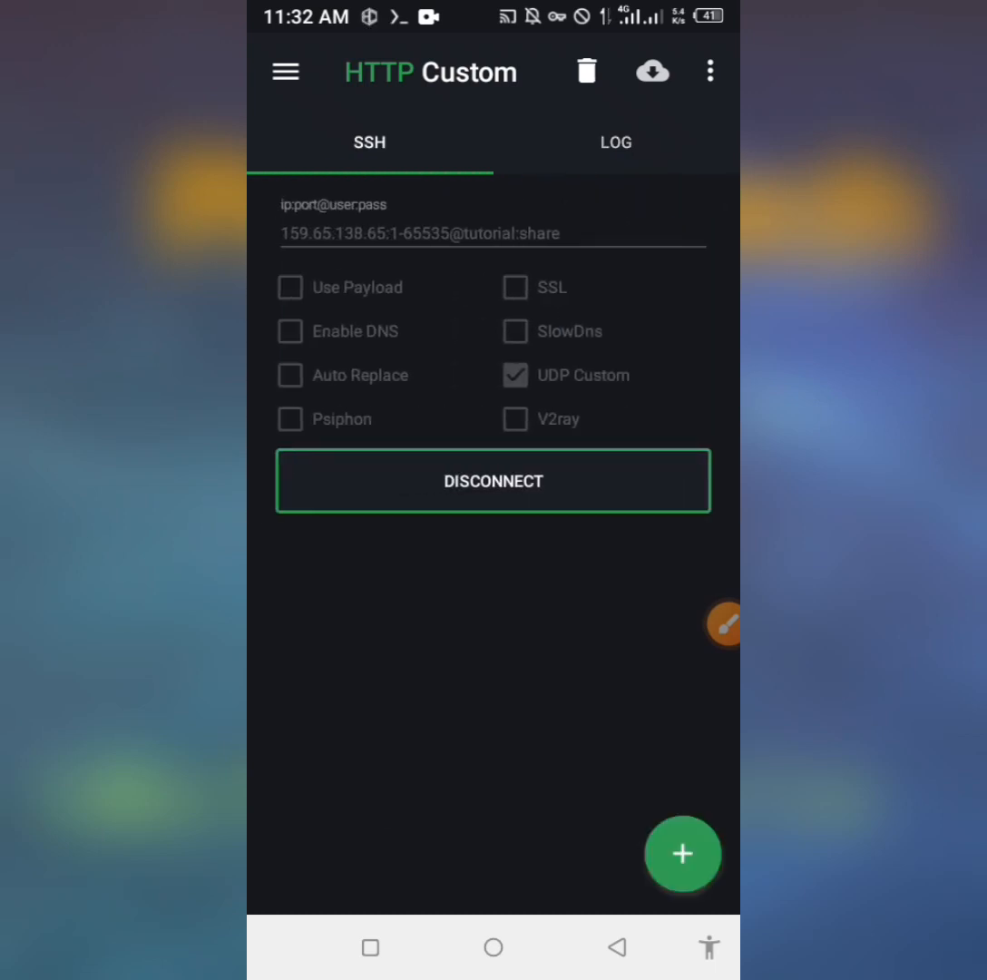
click(615, 142)
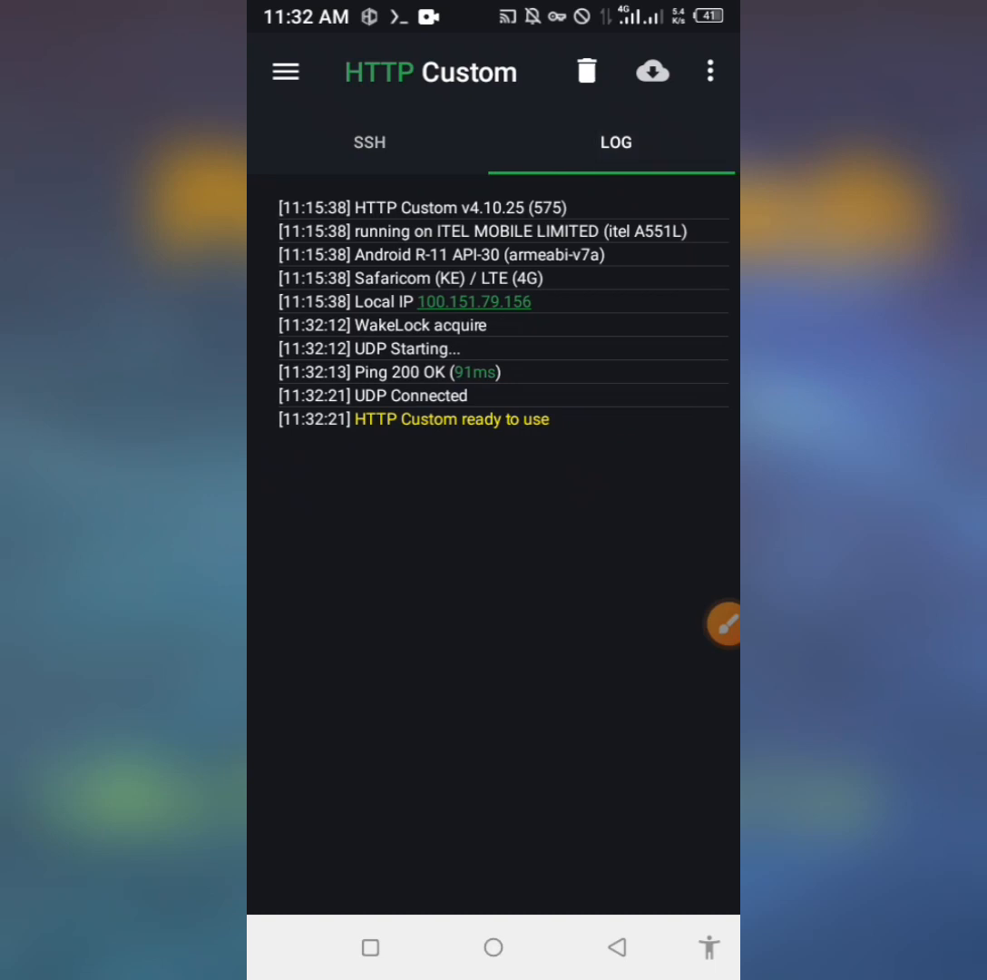
click(369, 142)
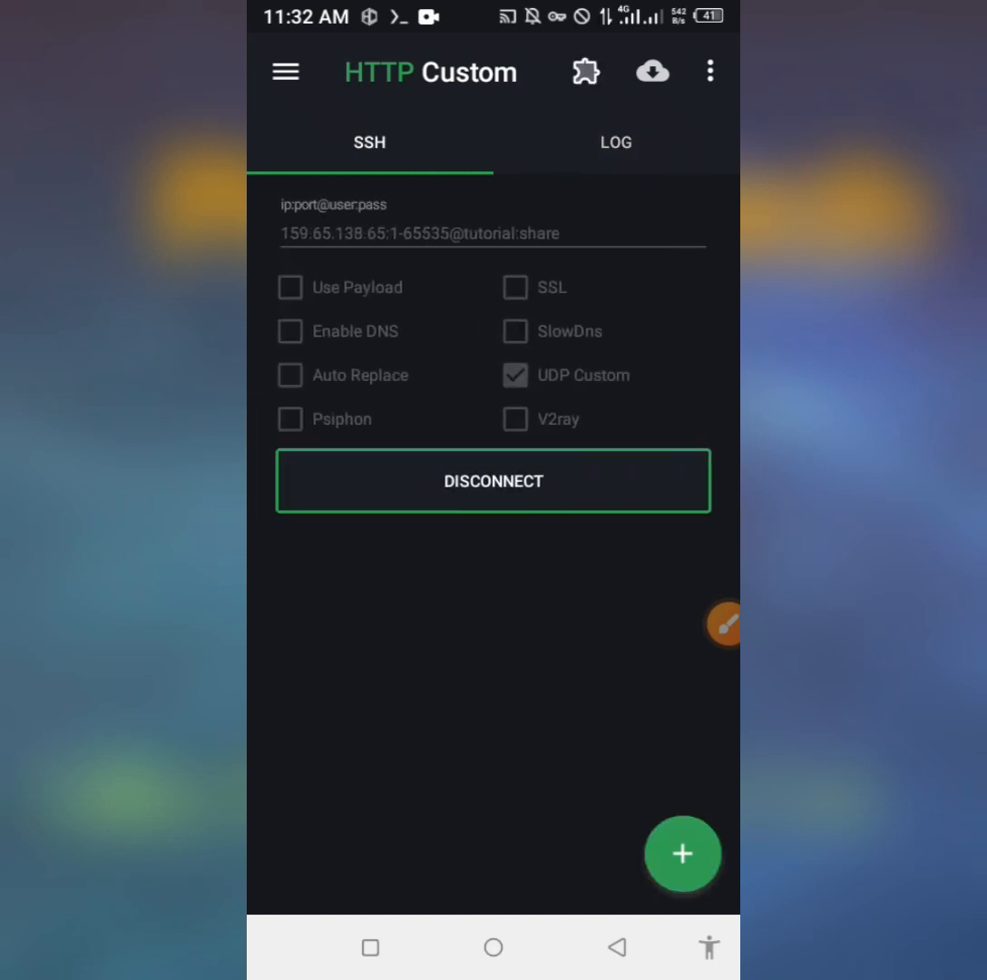